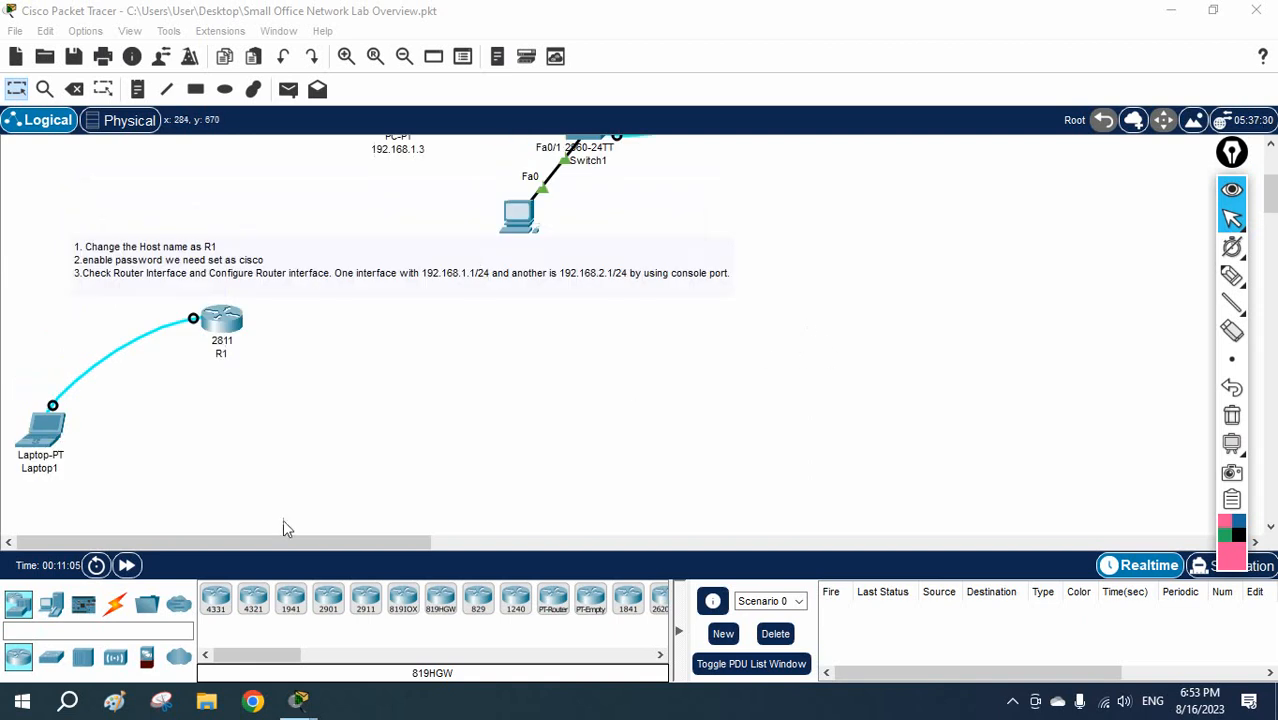
Place a laptop, a 2960 switch and a server, then cable the laptop and server to Switch2.
left_click(50, 604)
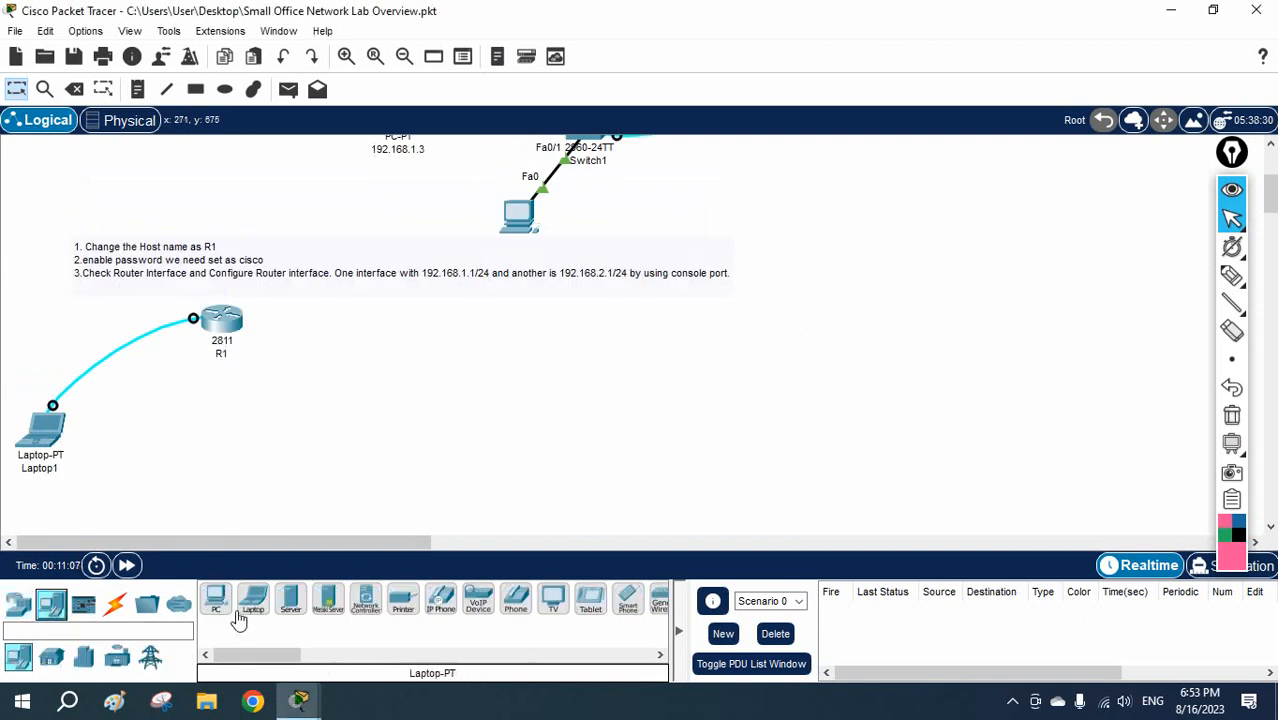
left_click(290, 598)
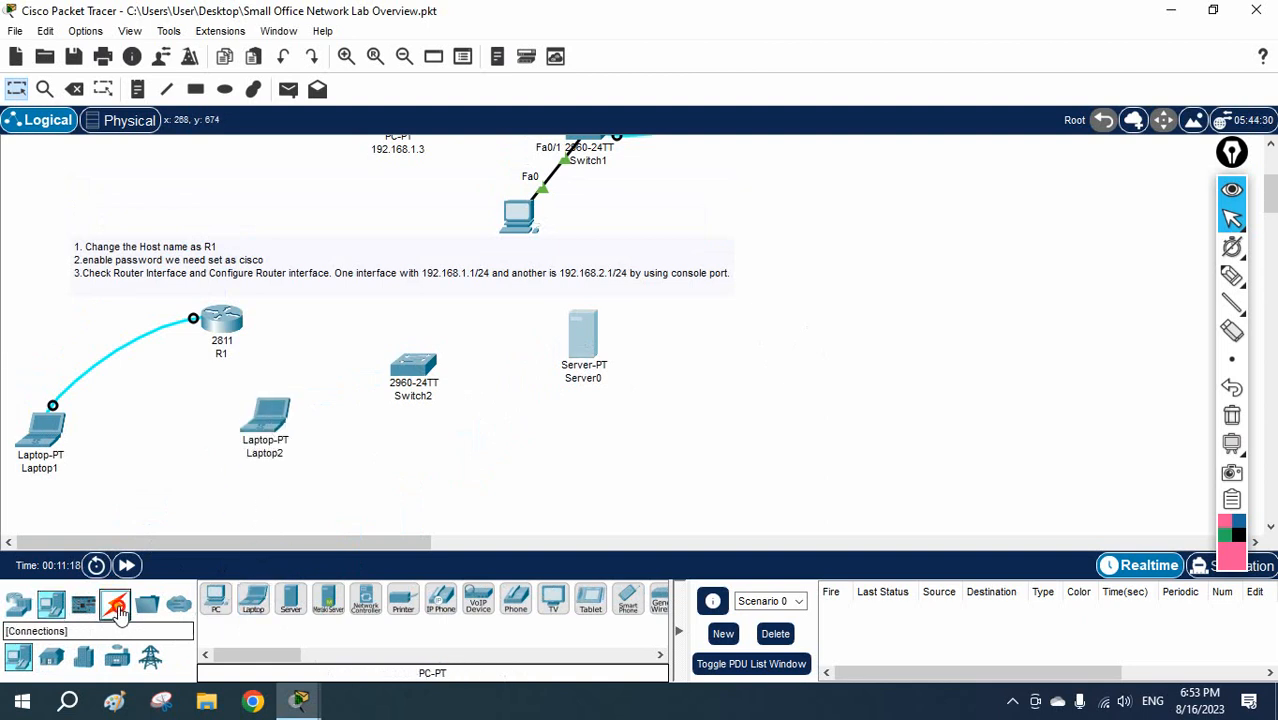
left_click(114, 604)
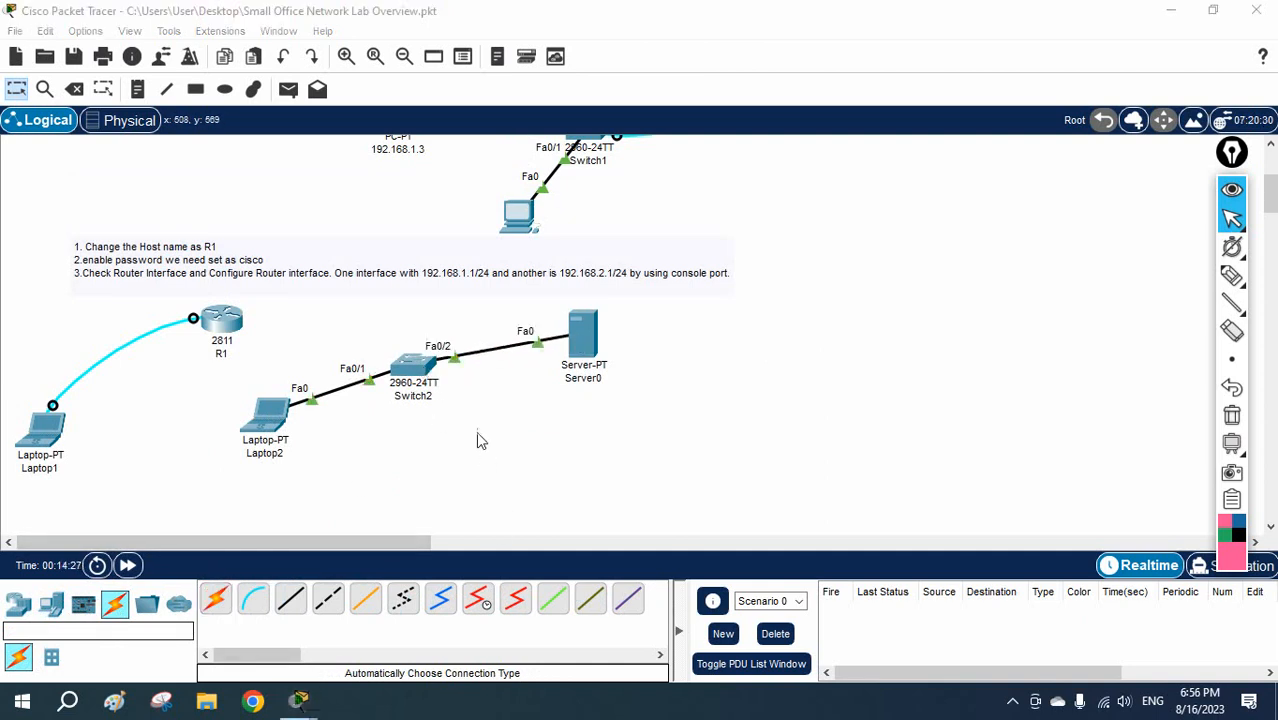
Rename Server0 to 192.168.1.1 and bring up its configuration window.
double_click(584, 378)
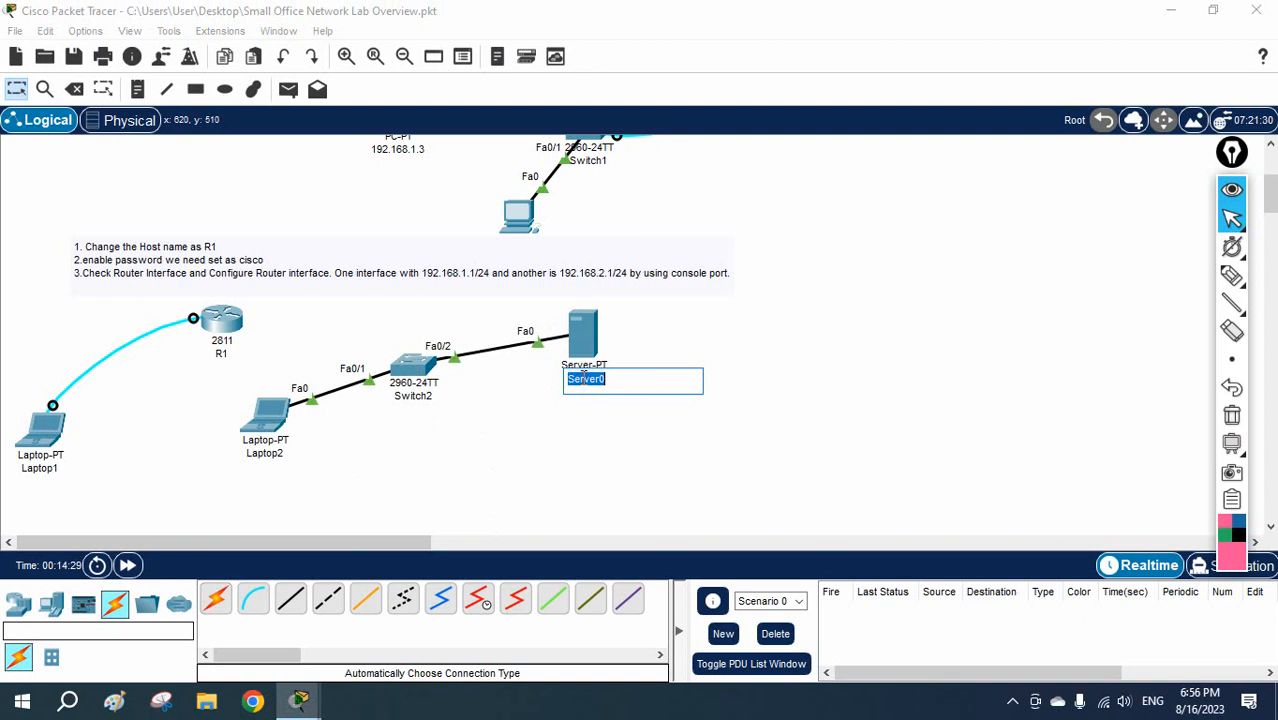
type("192.168.1.1")
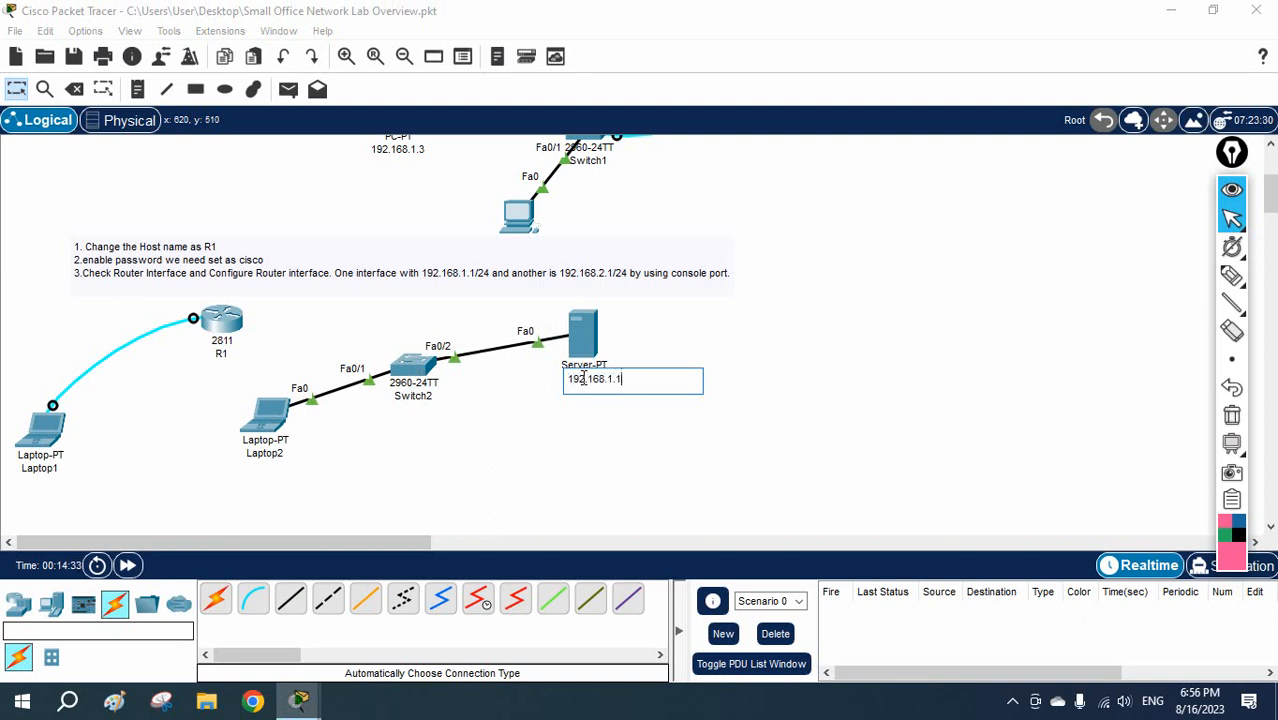
triple_click(596, 380)
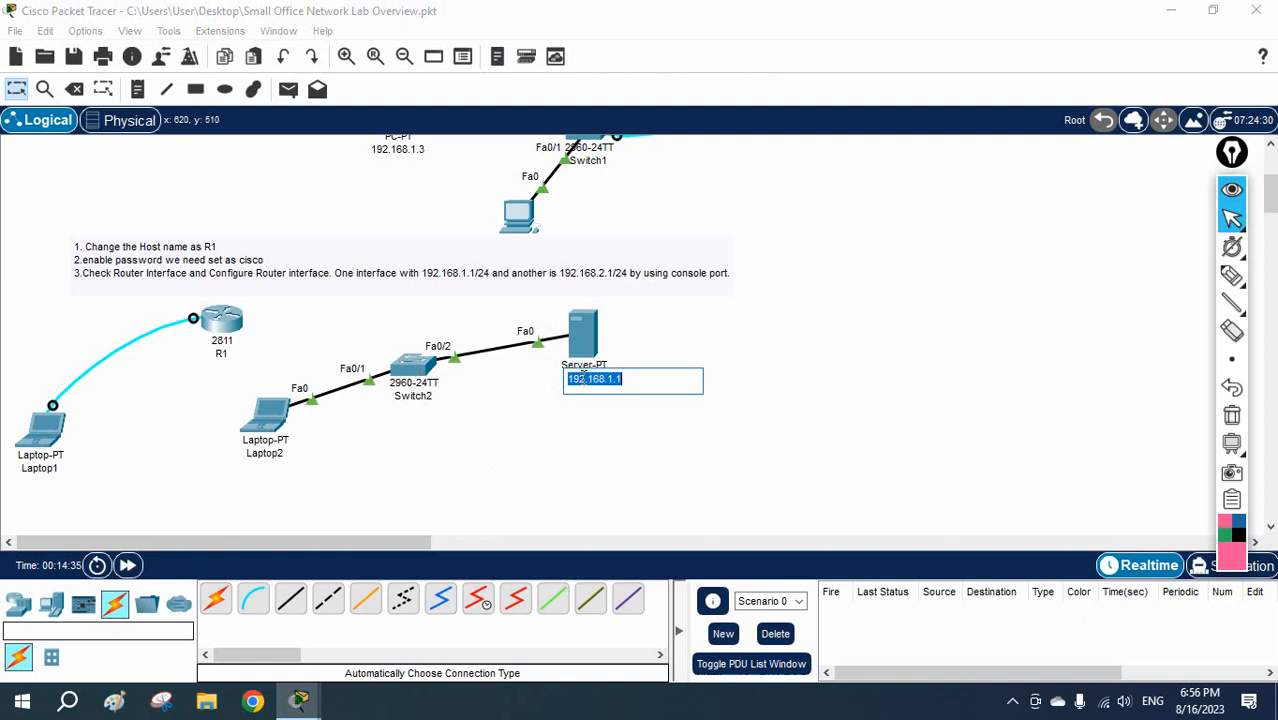
double_click(584, 330)
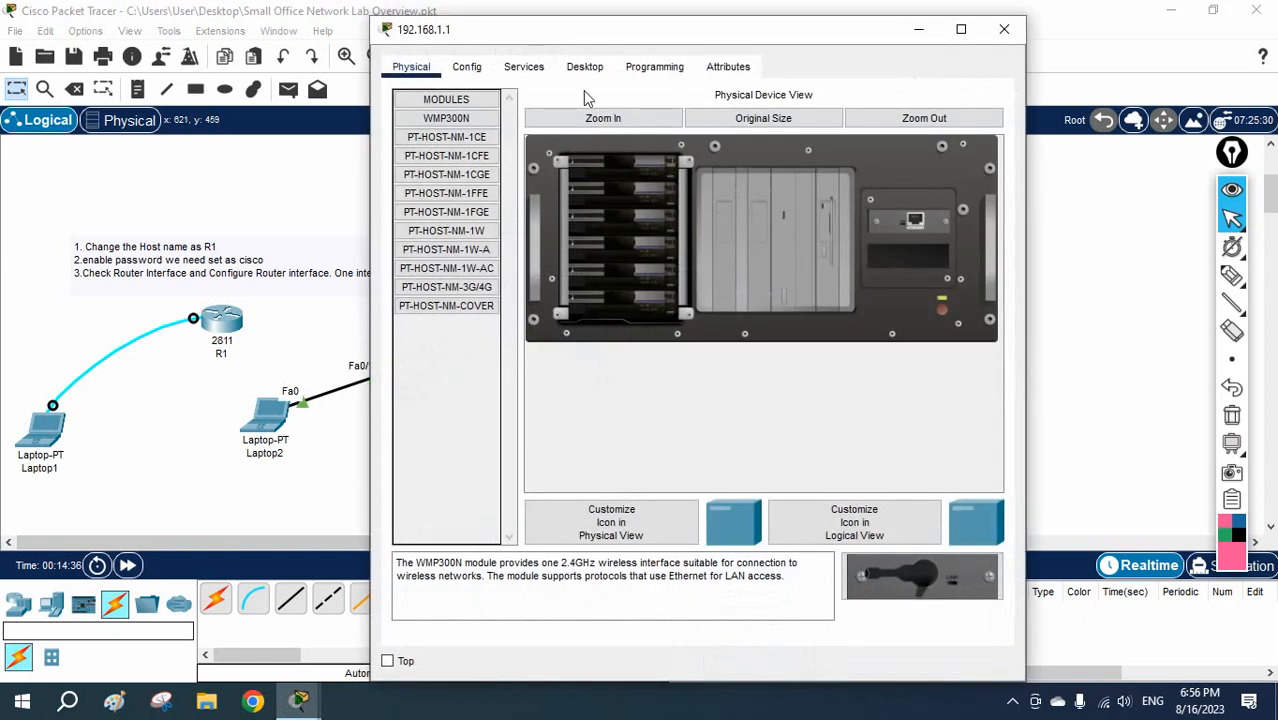
Assign the server static IPv4 192.168.1.1 with mask 255.255.255.0 in IP Configuration.
left_click(584, 66)
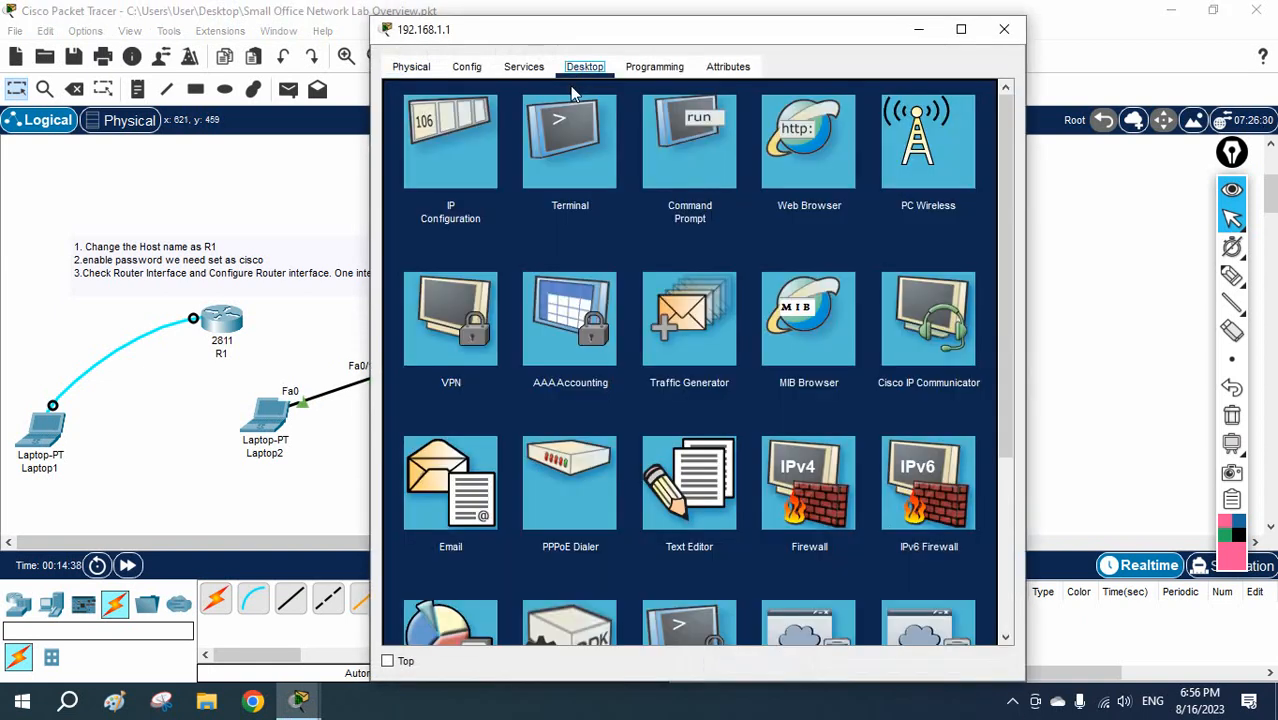
left_click(450, 140)
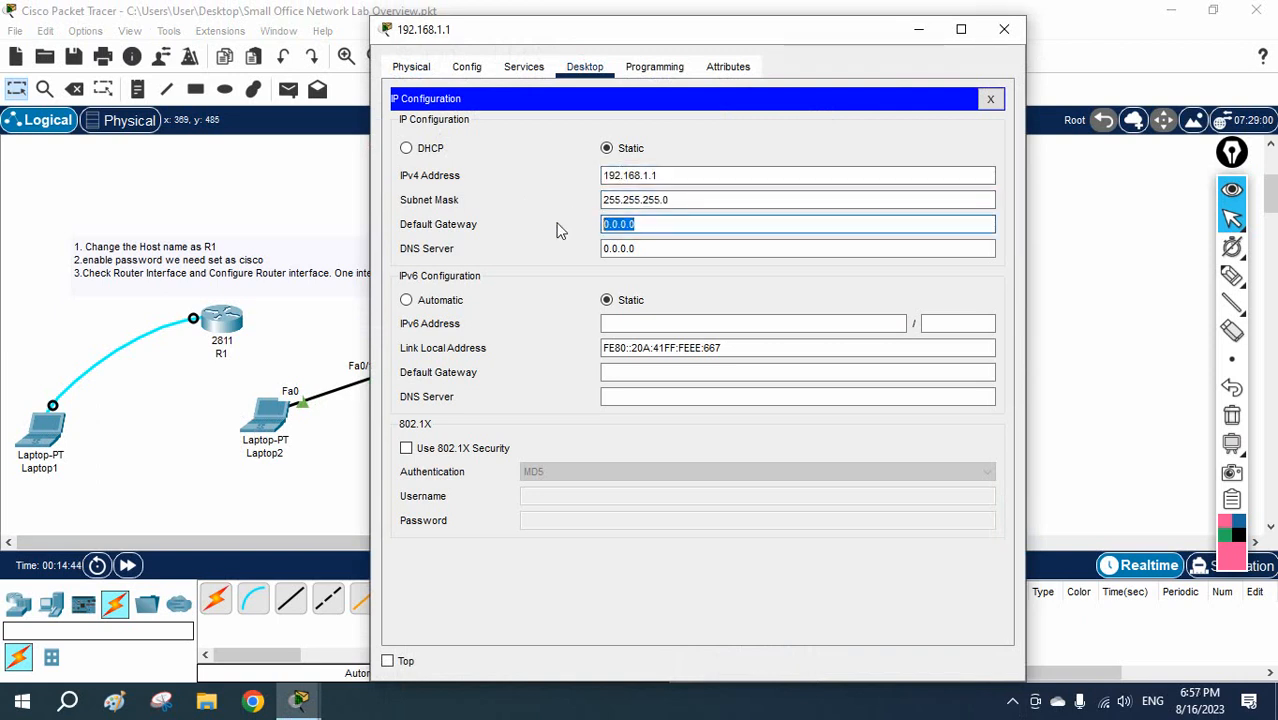
type("192.168.")
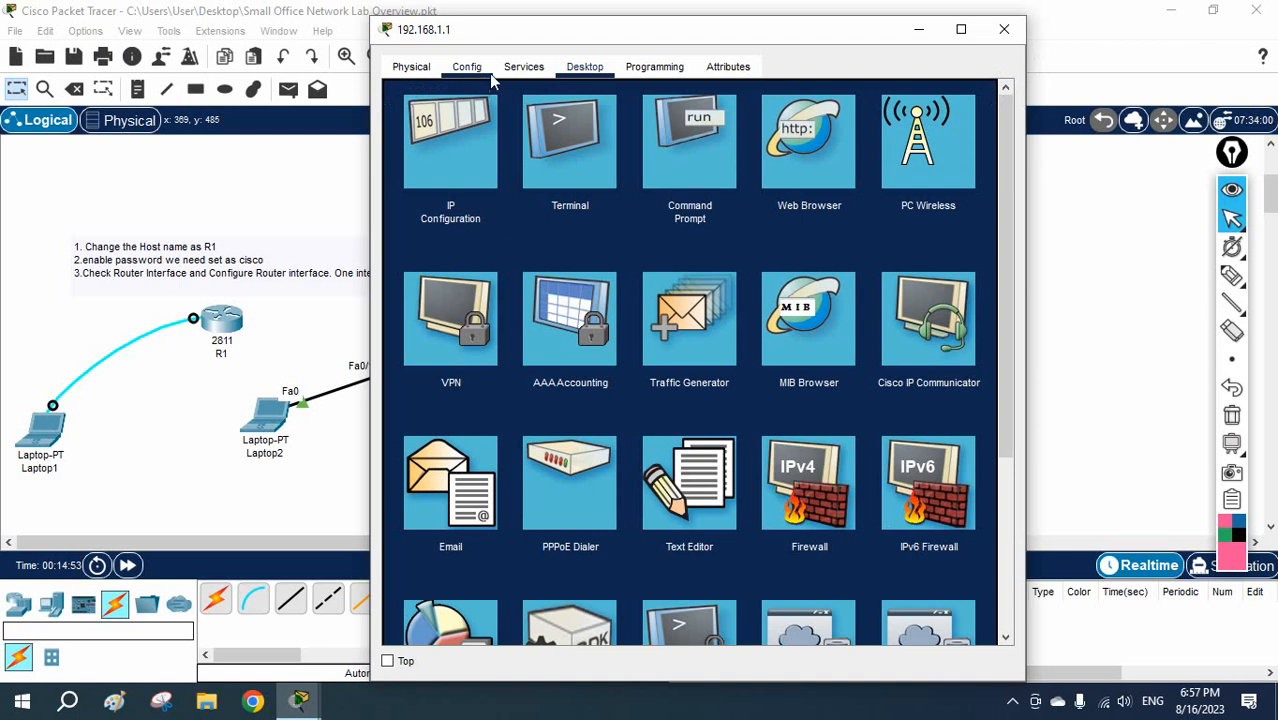
Turn on DHCP and save serverPool with start address 192.168.1.1 and gateway 192.168.1.254.
left_click(524, 66)
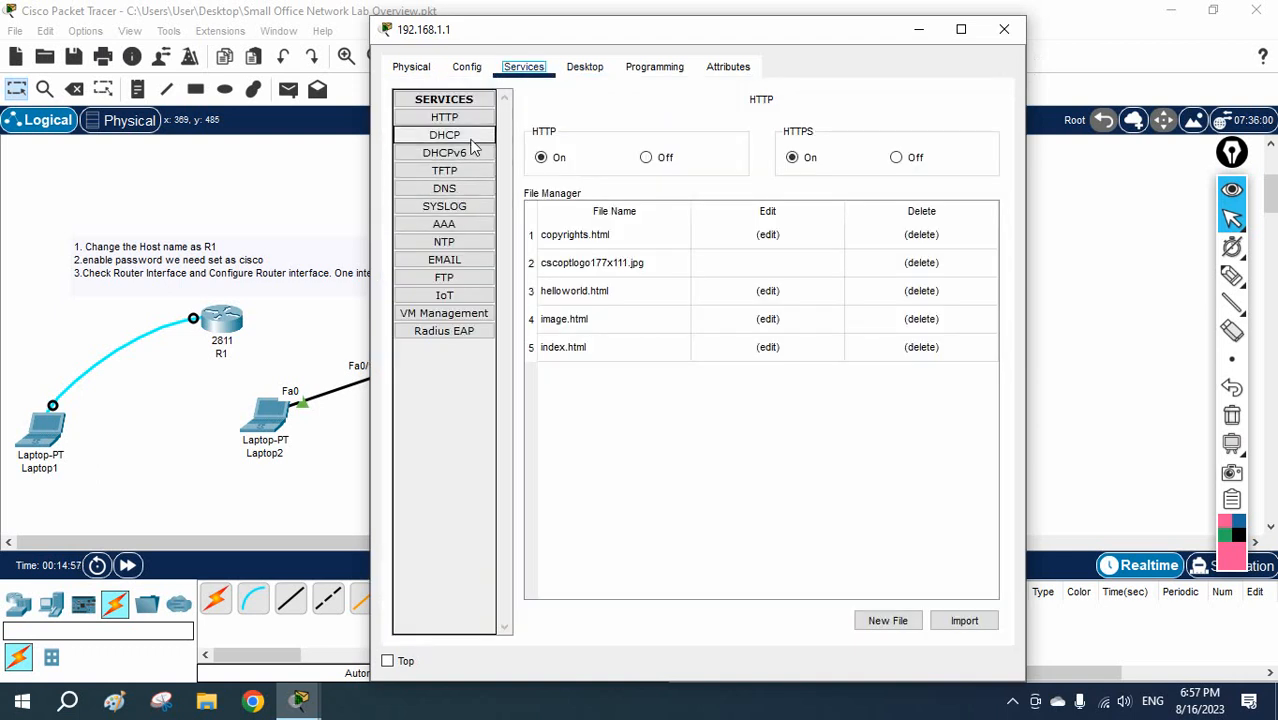
left_click(444, 136)
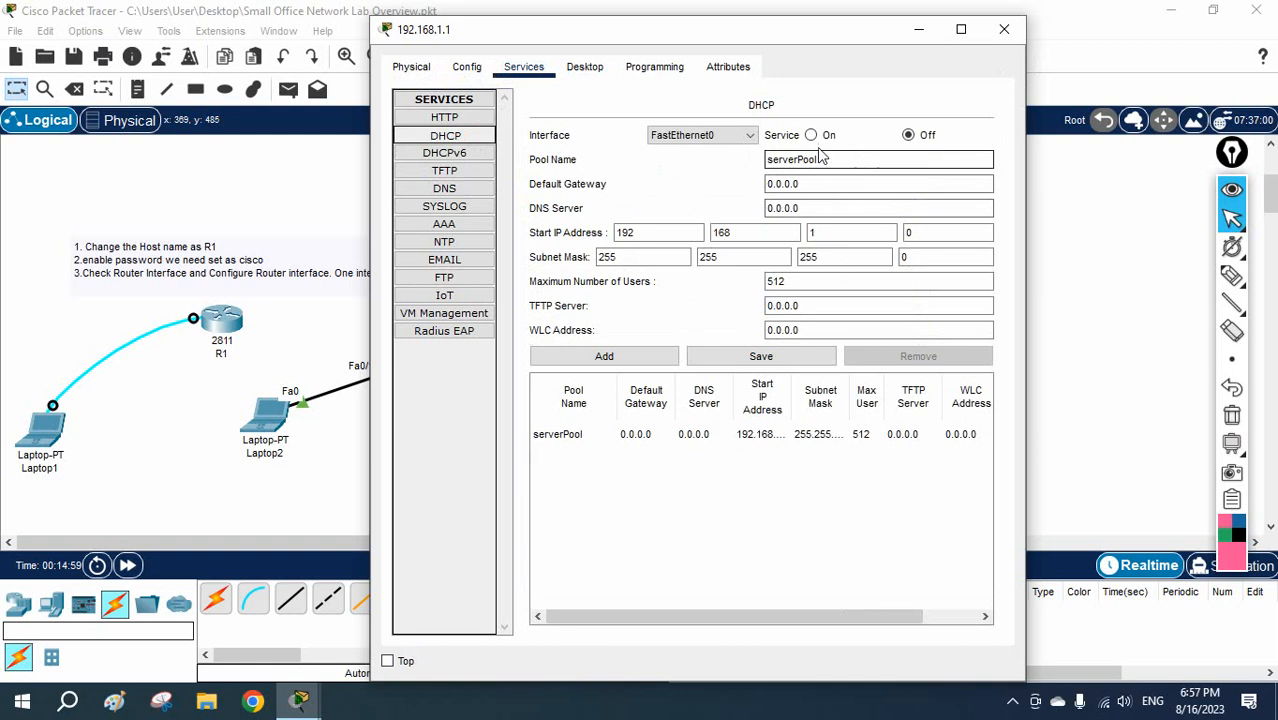
left_click(812, 134)
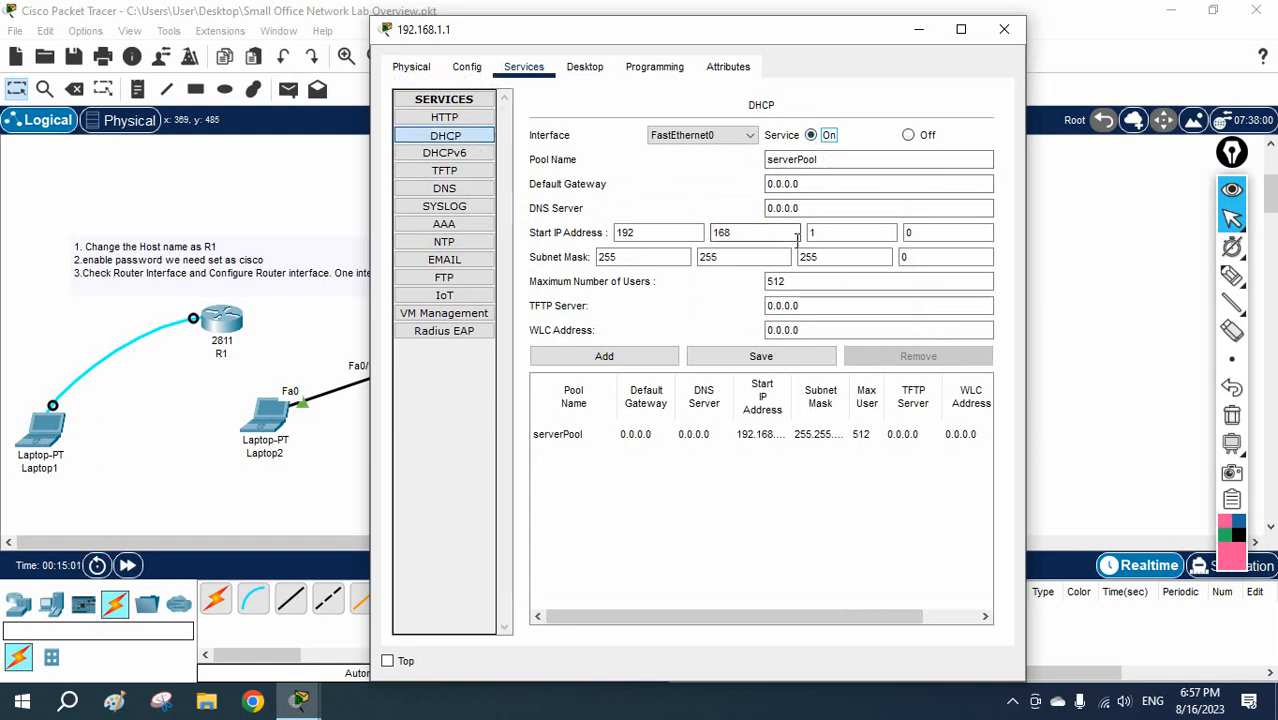
left_click(850, 232)
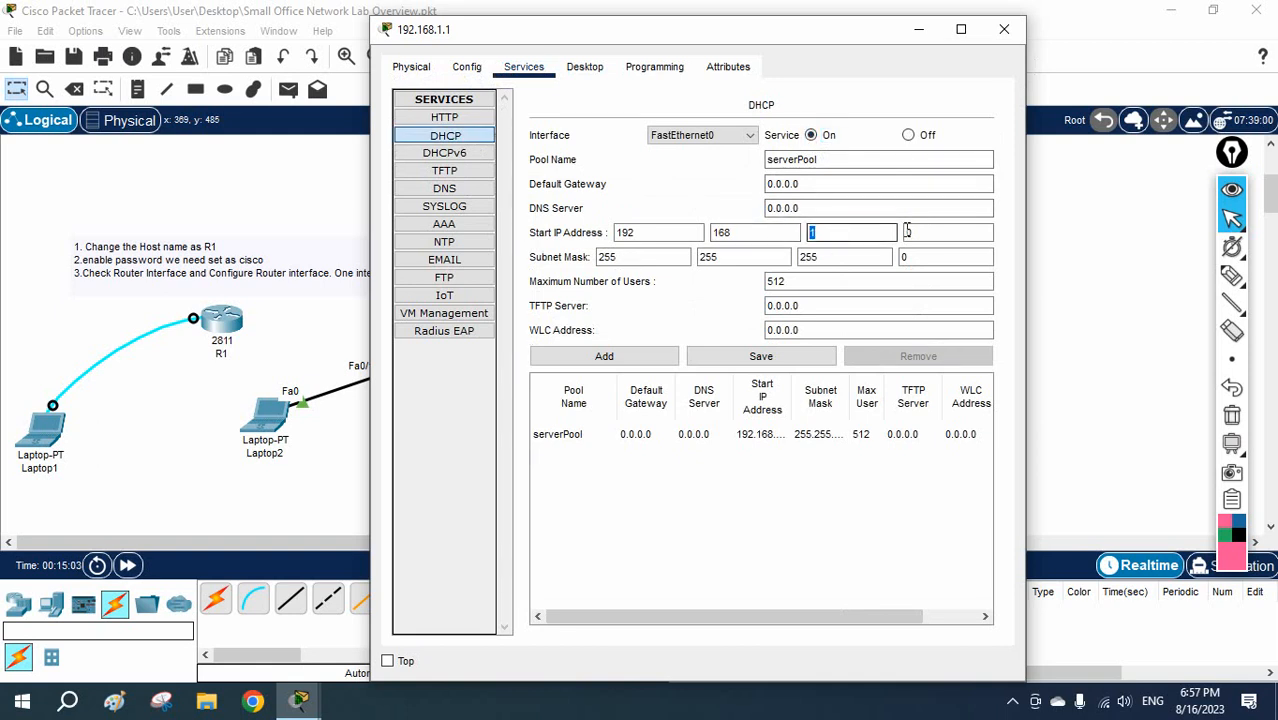
type("1")
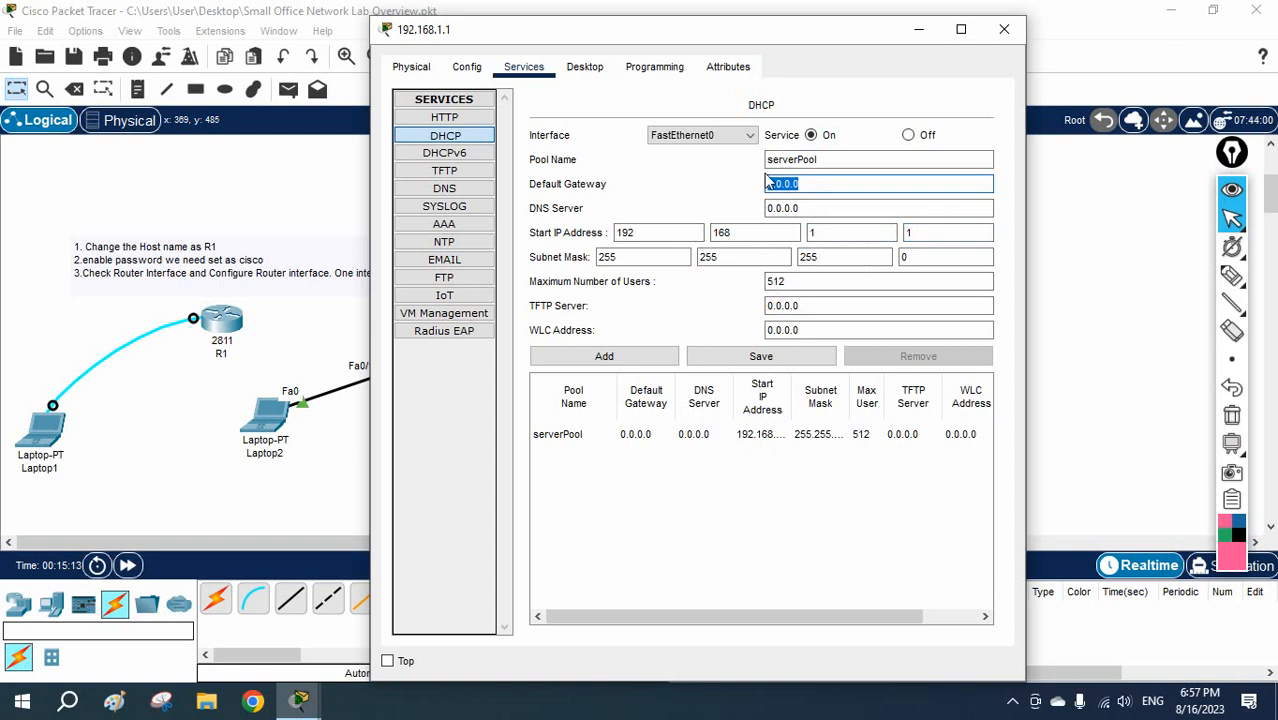
type("192.168.1.254")
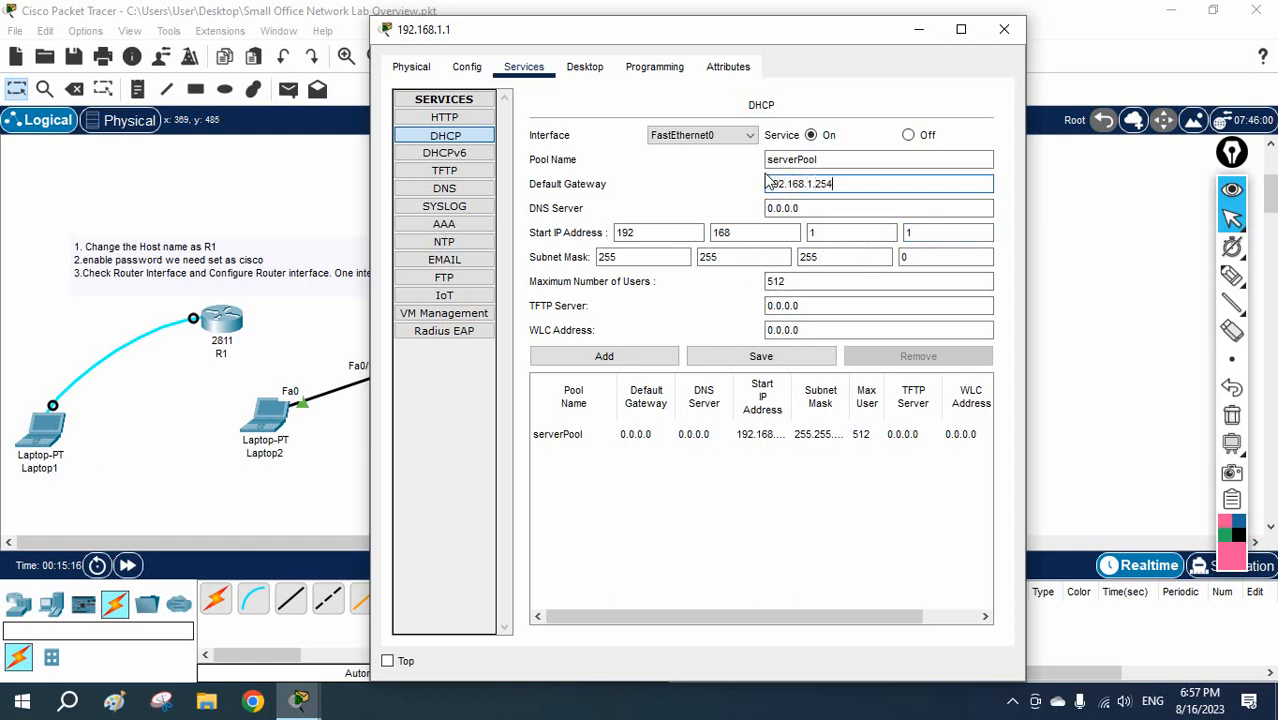
left_click(762, 356)
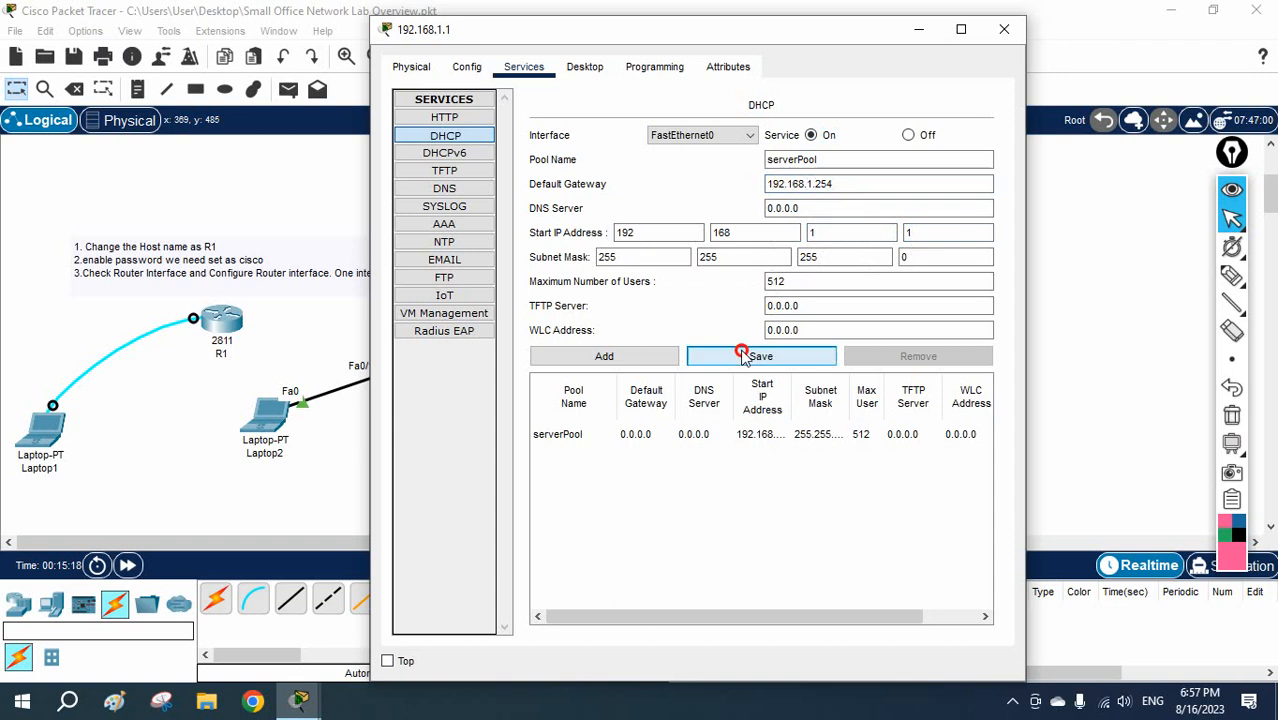
Add DNS server 8.8.8.8 to serverPool, save it and close the server window.
left_click(760, 356)
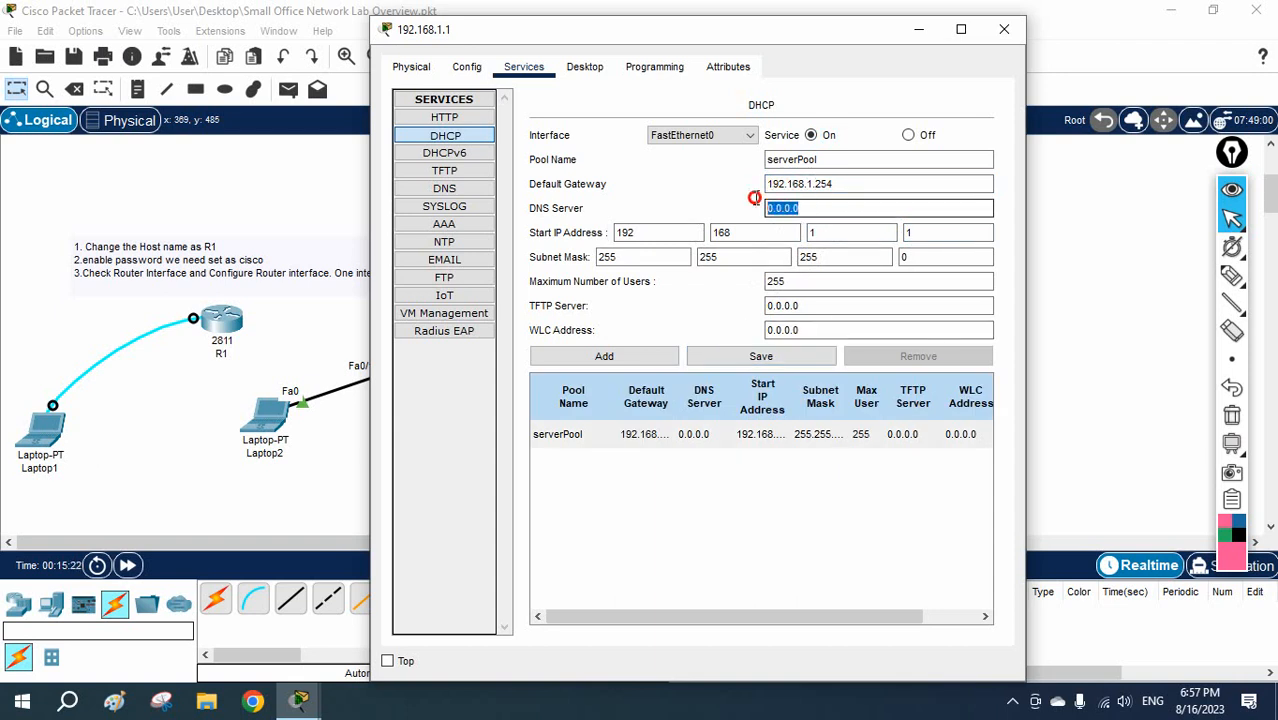
type("8.8.8.8")
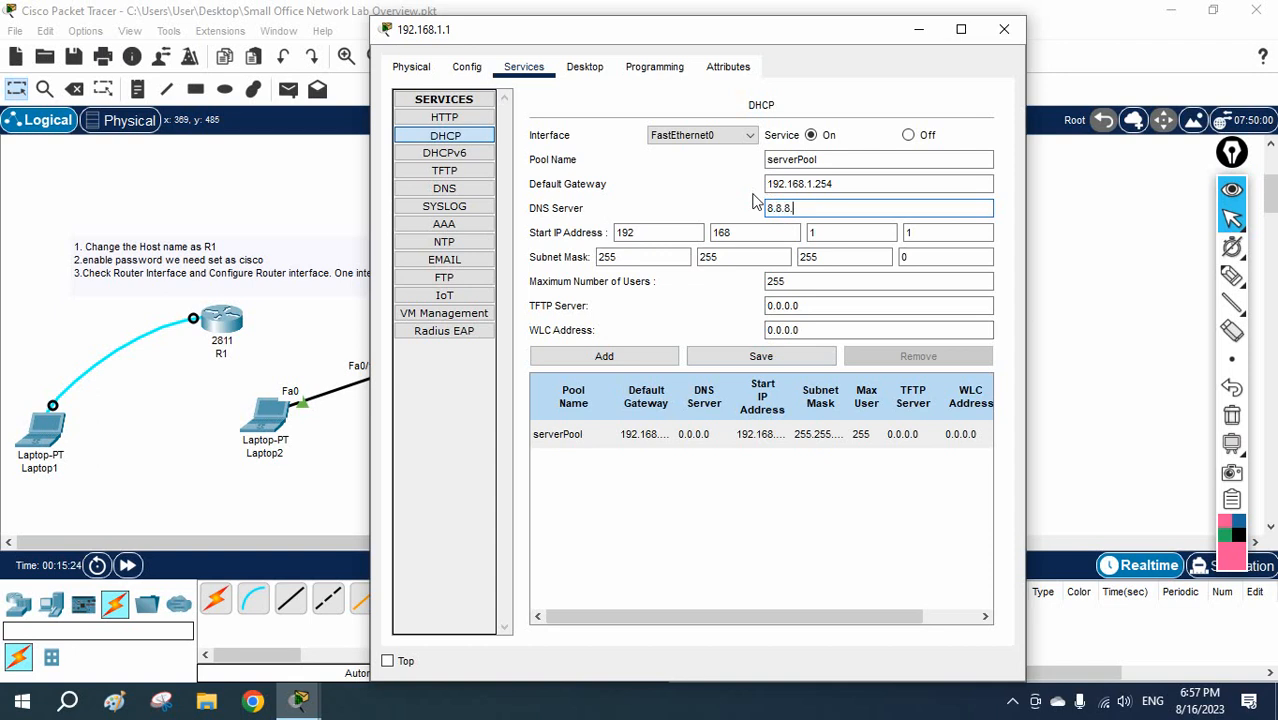
left_click(762, 356)
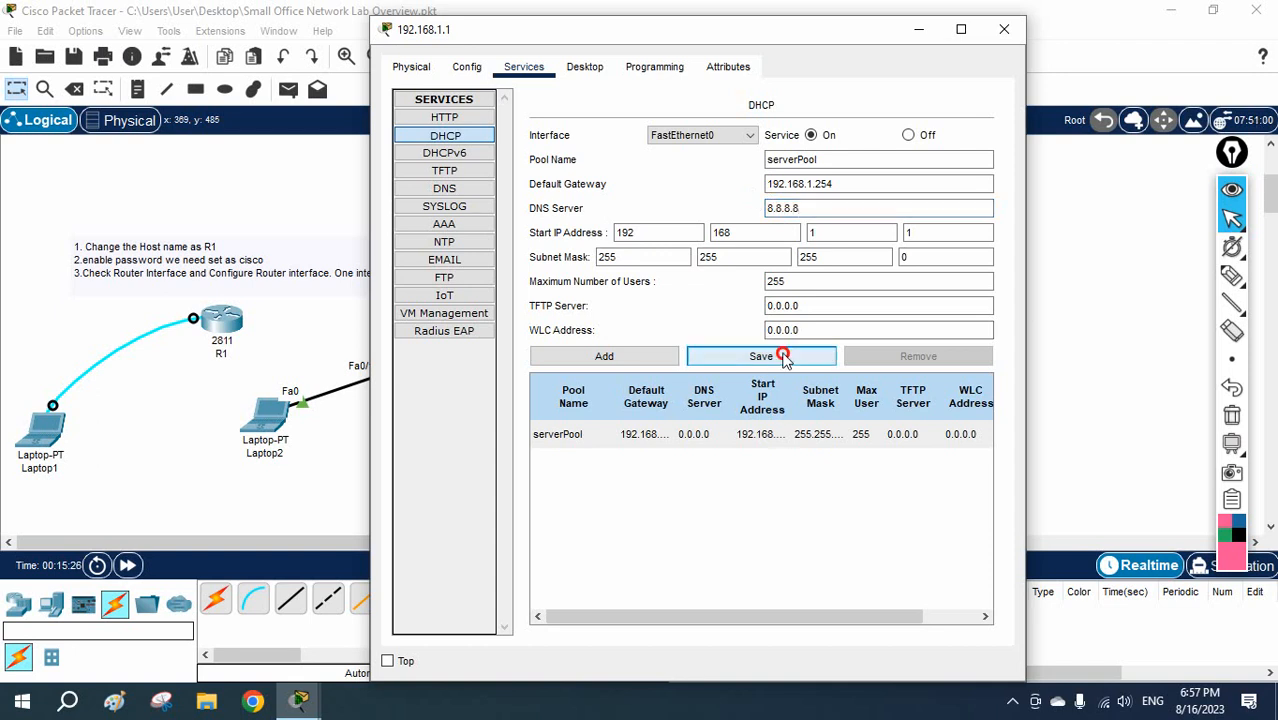
left_click(762, 356)
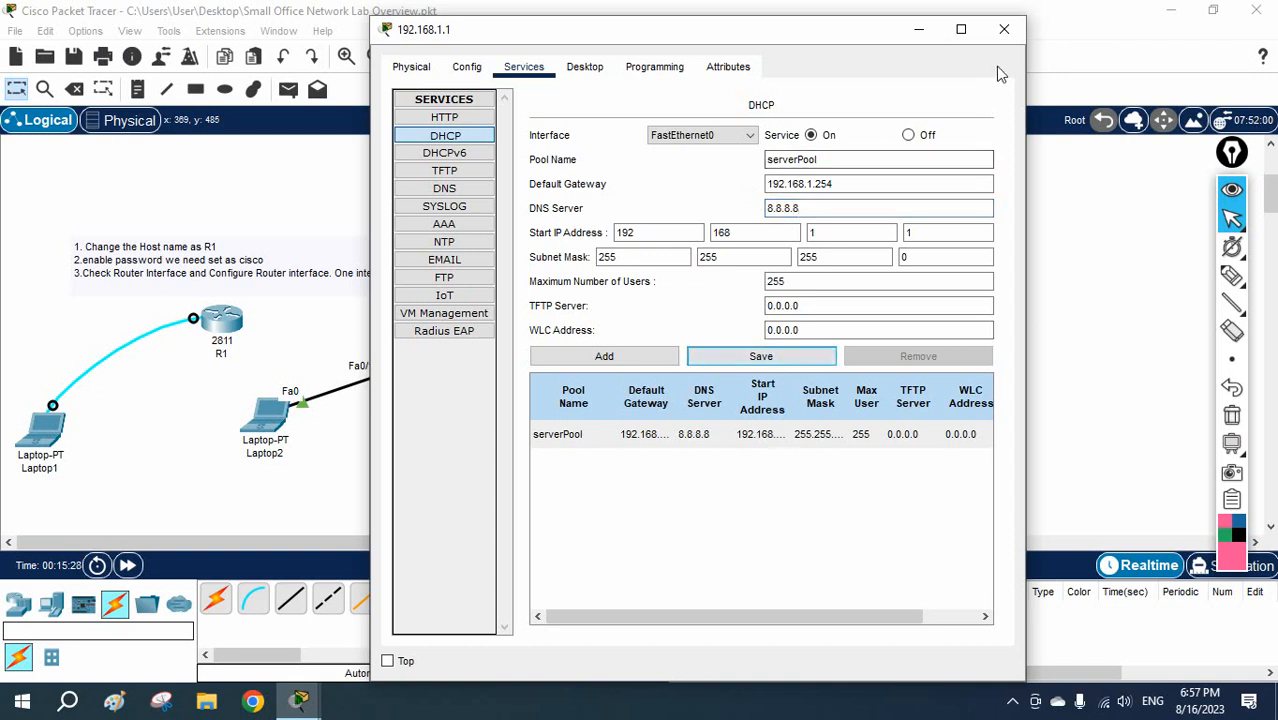
left_click(1004, 28)
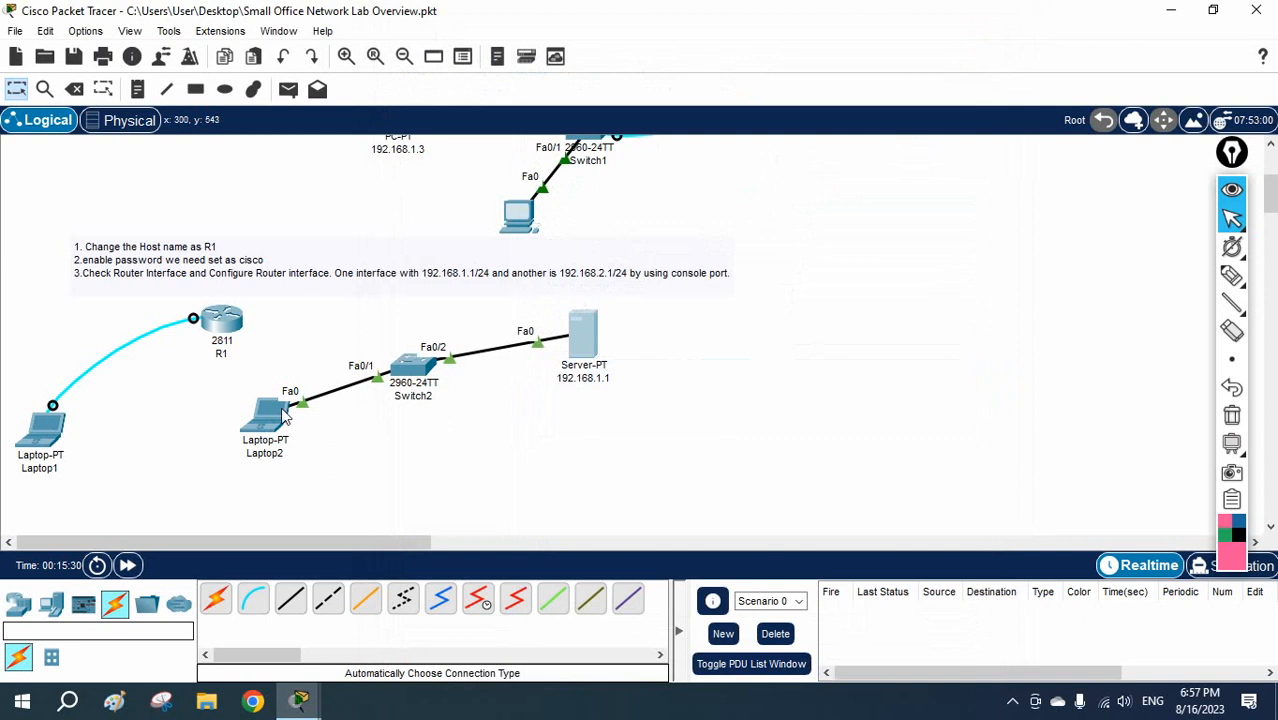
Set Laptop2's IP Configuration to DHCP so it receives gateway 192.168.1.254 and DNS 8.8.8.8.
double_click(264, 414)
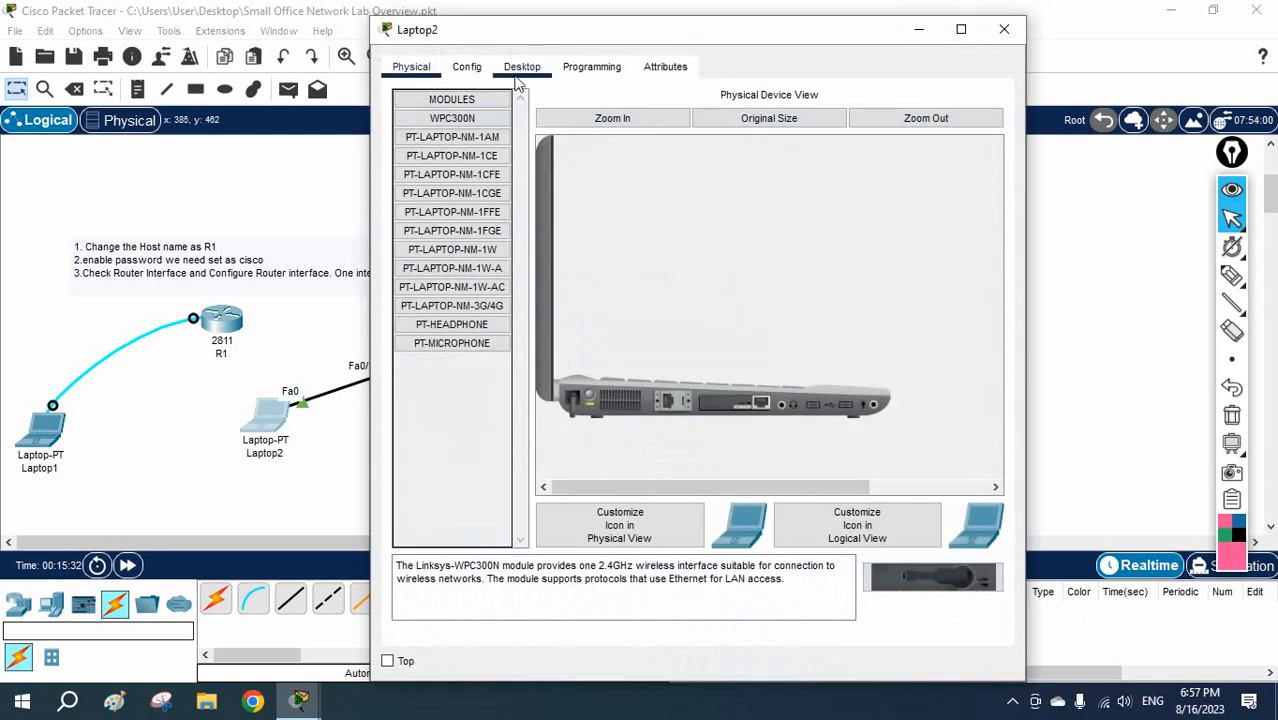
left_click(520, 66)
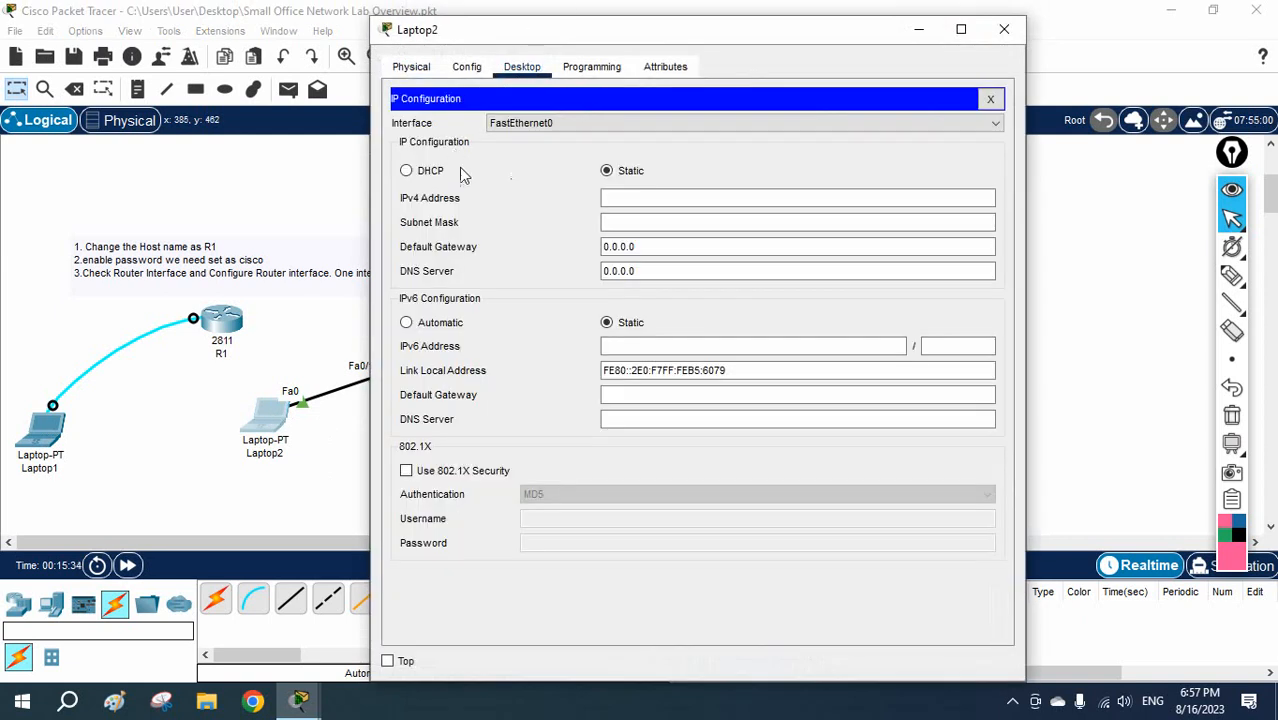
left_click(406, 170)
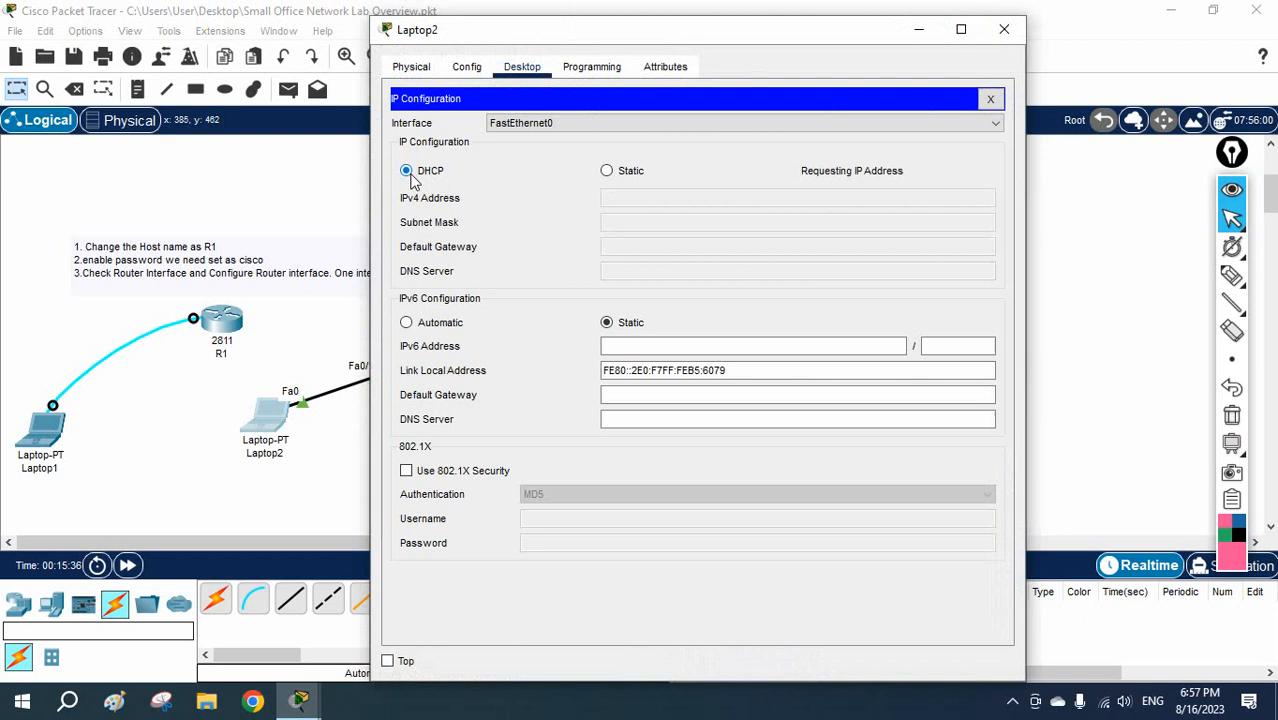
left_click(406, 170)
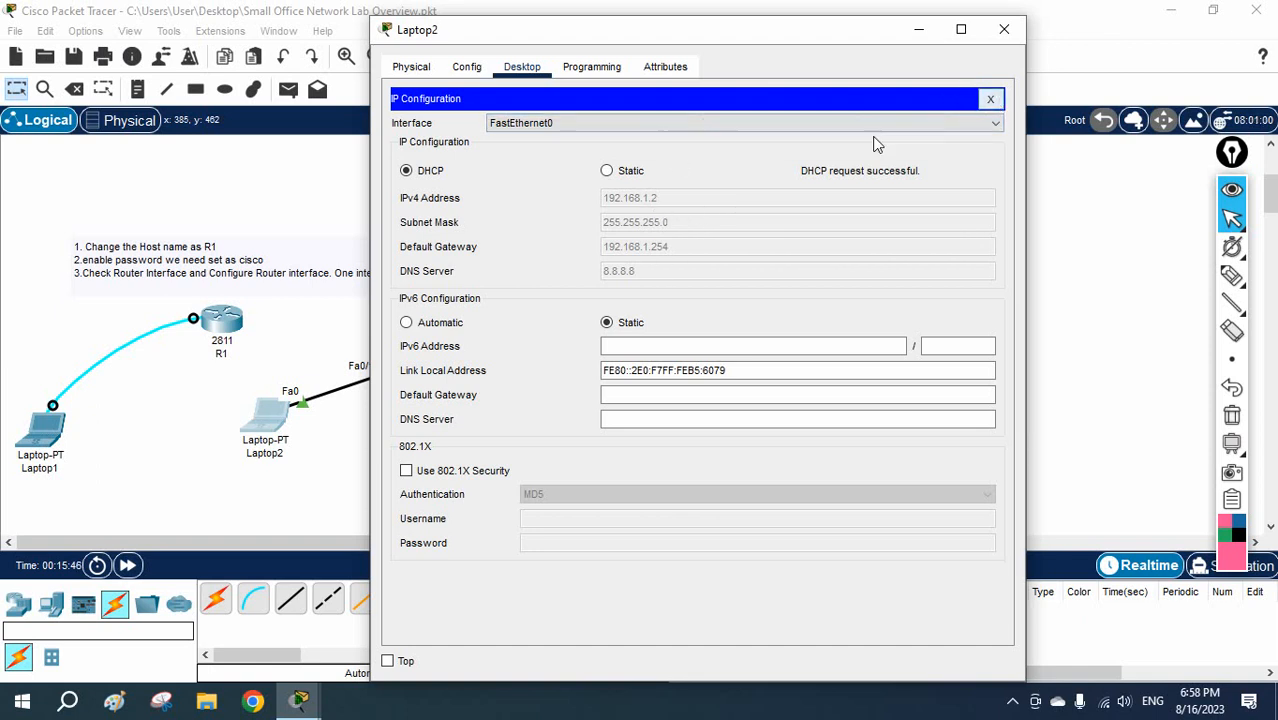
mouse_move(658, 212)
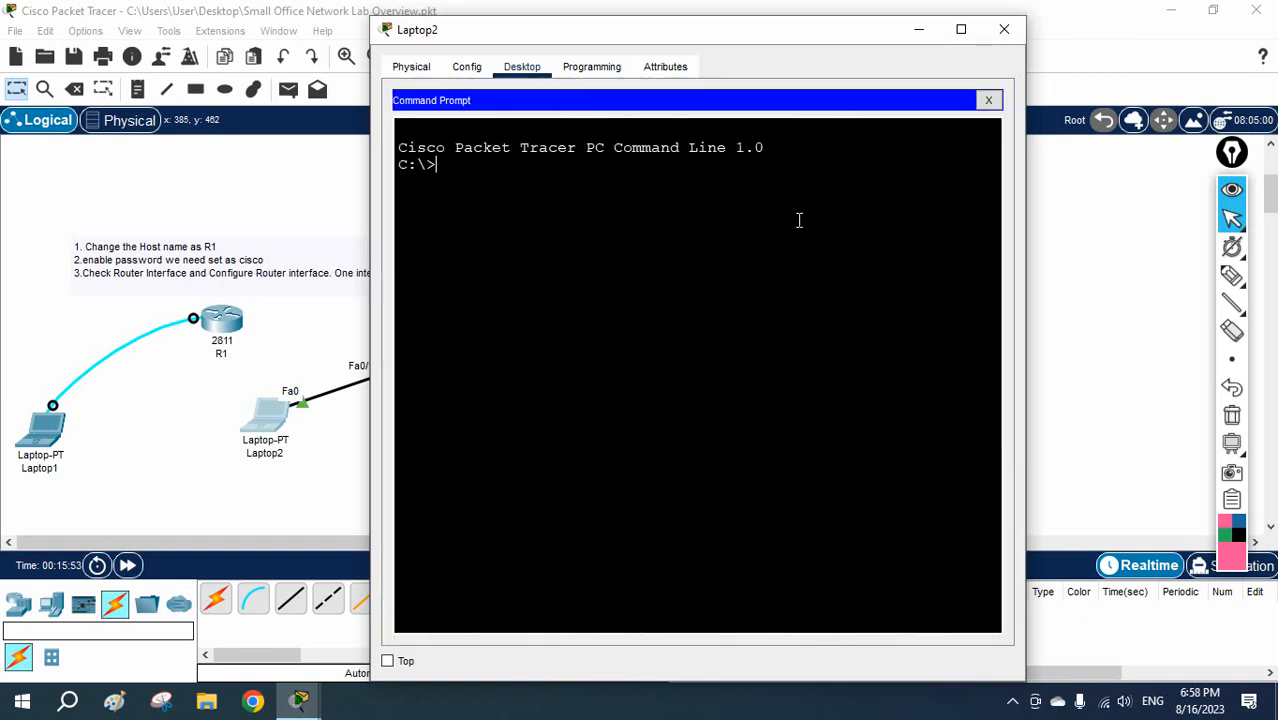
Enter a ping to 192.168.1. in Laptop2's Command Prompt.
type("ping 19")
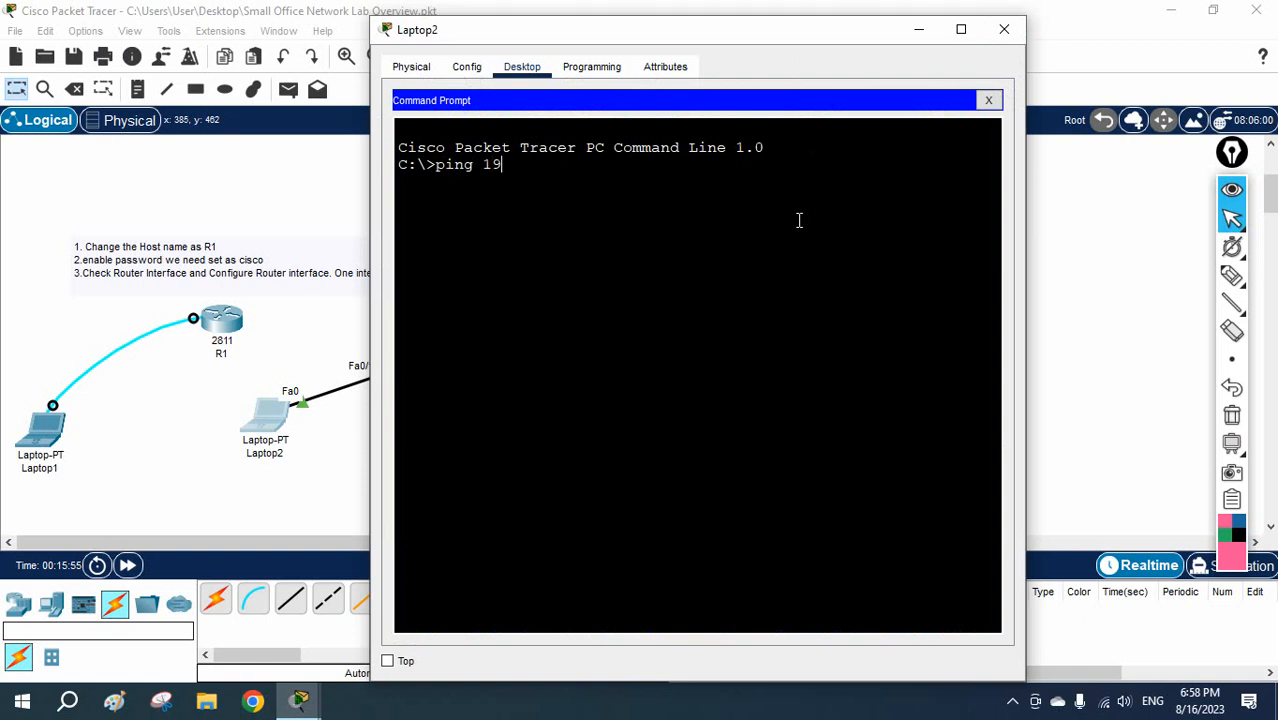
type("2.168.1.")
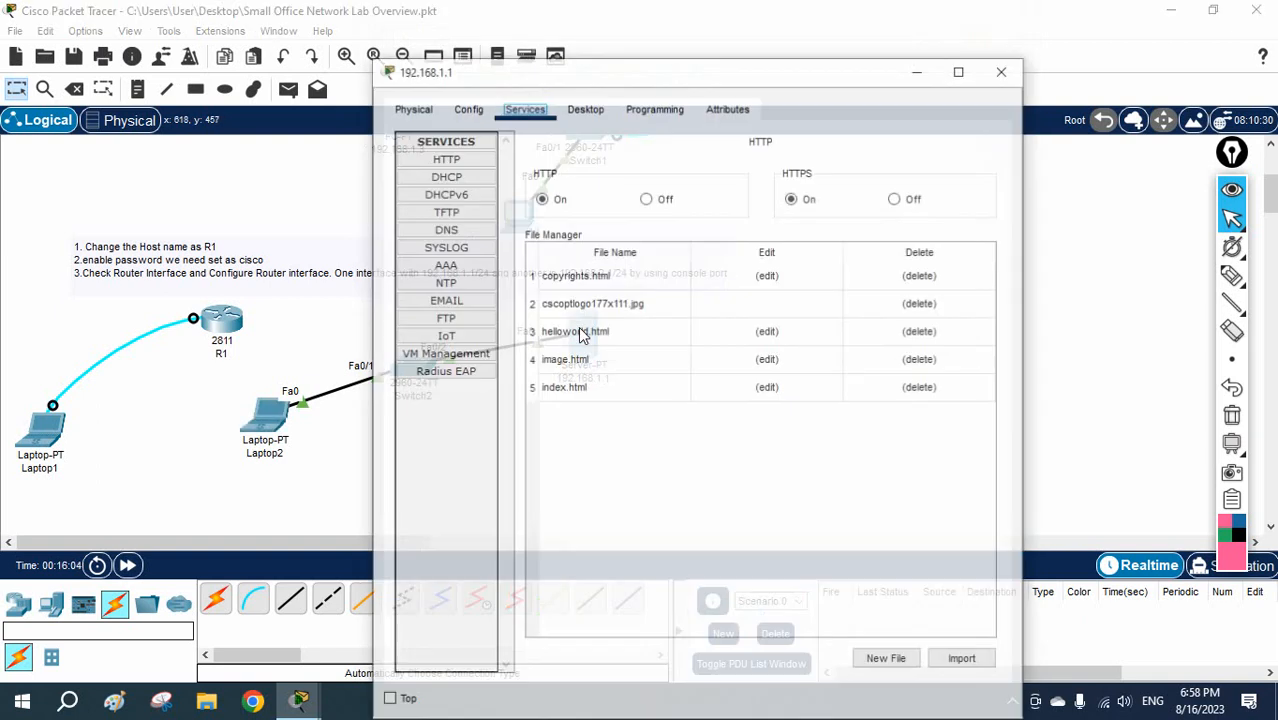
Check the server's IP configuration, then return to its DHCP settings showing serverPool.
left_click(584, 108)
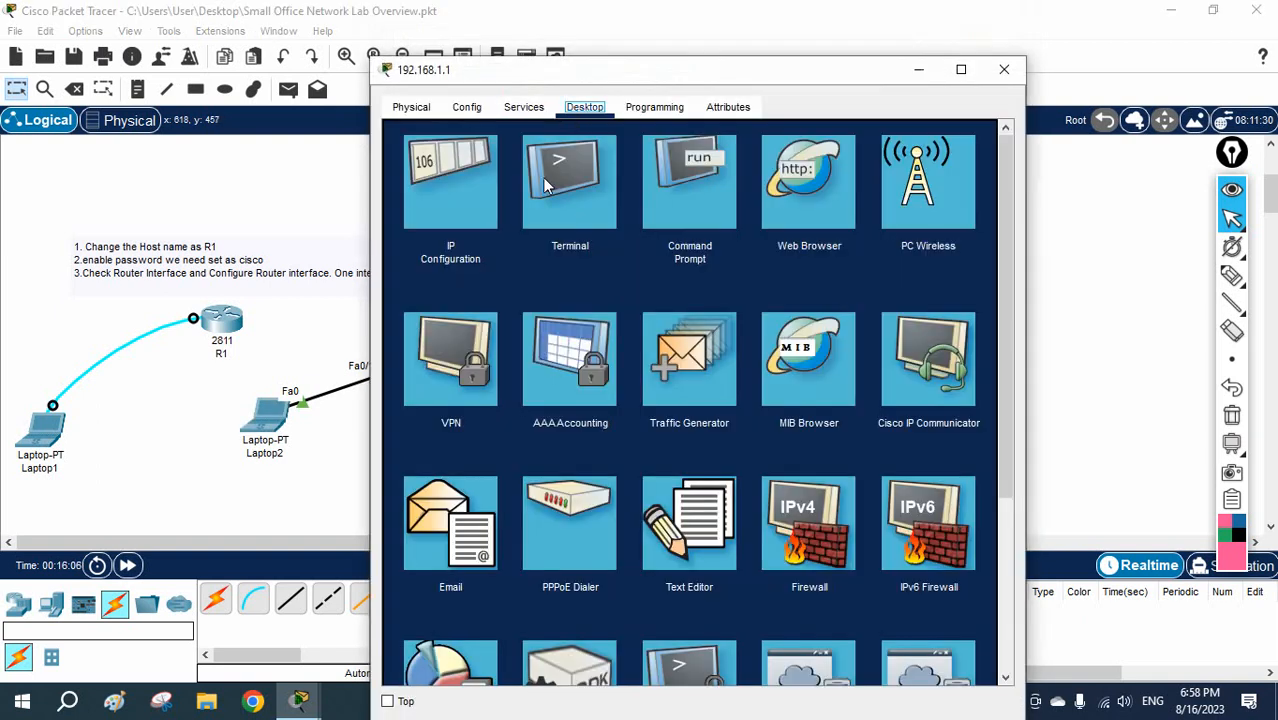
left_click(450, 180)
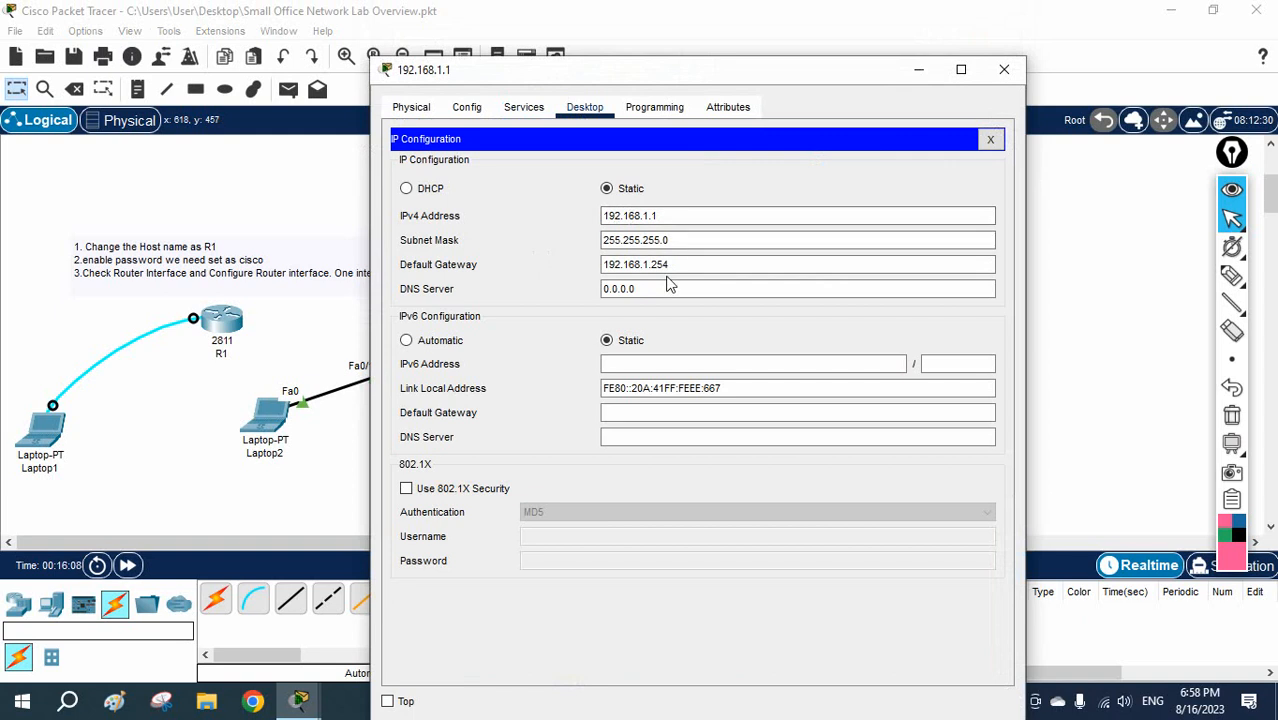
left_click(524, 108)
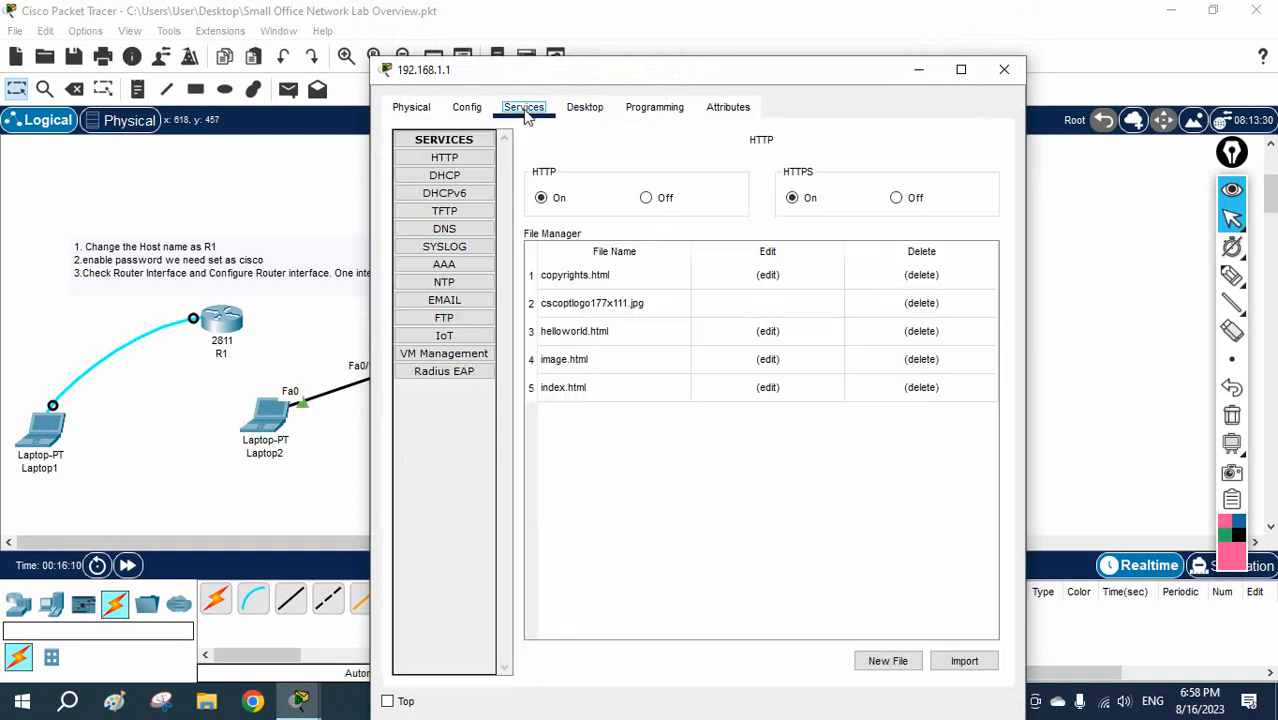
left_click(444, 176)
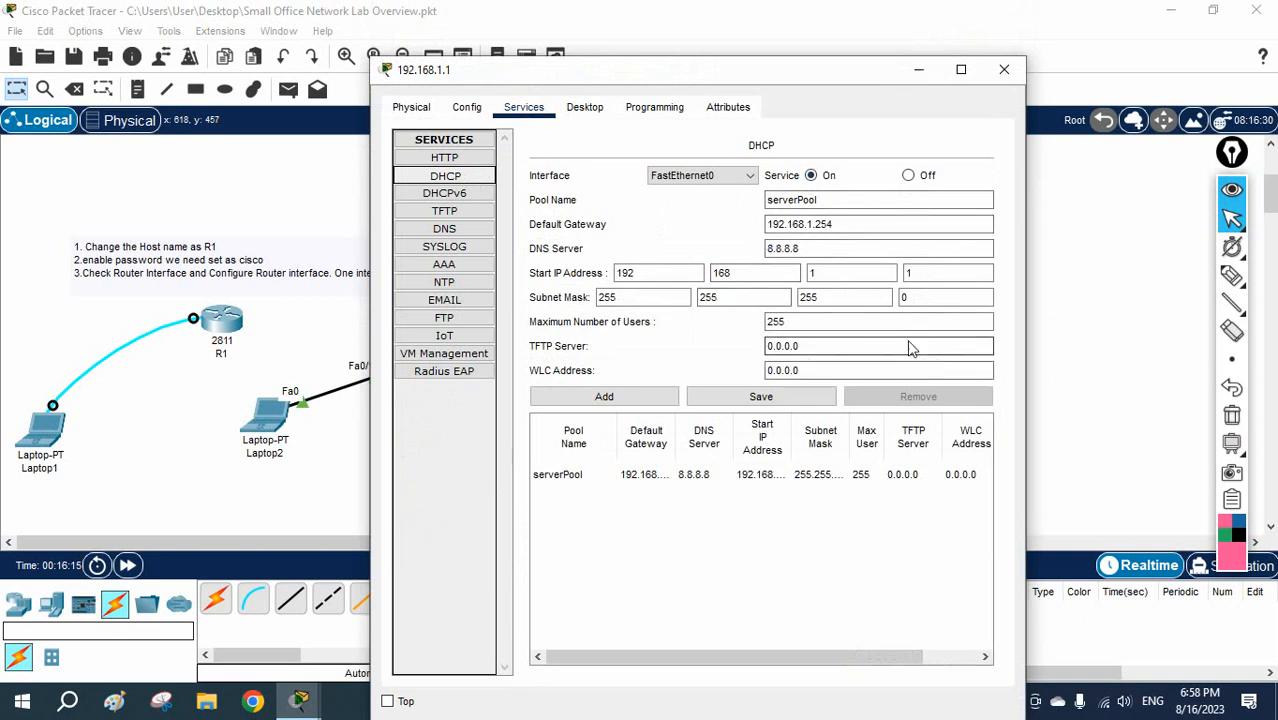
Add pool vlan 10 with gateway 192.168.10.254 and start 192.168.10.1, then select it in the list.
left_click(878, 248)
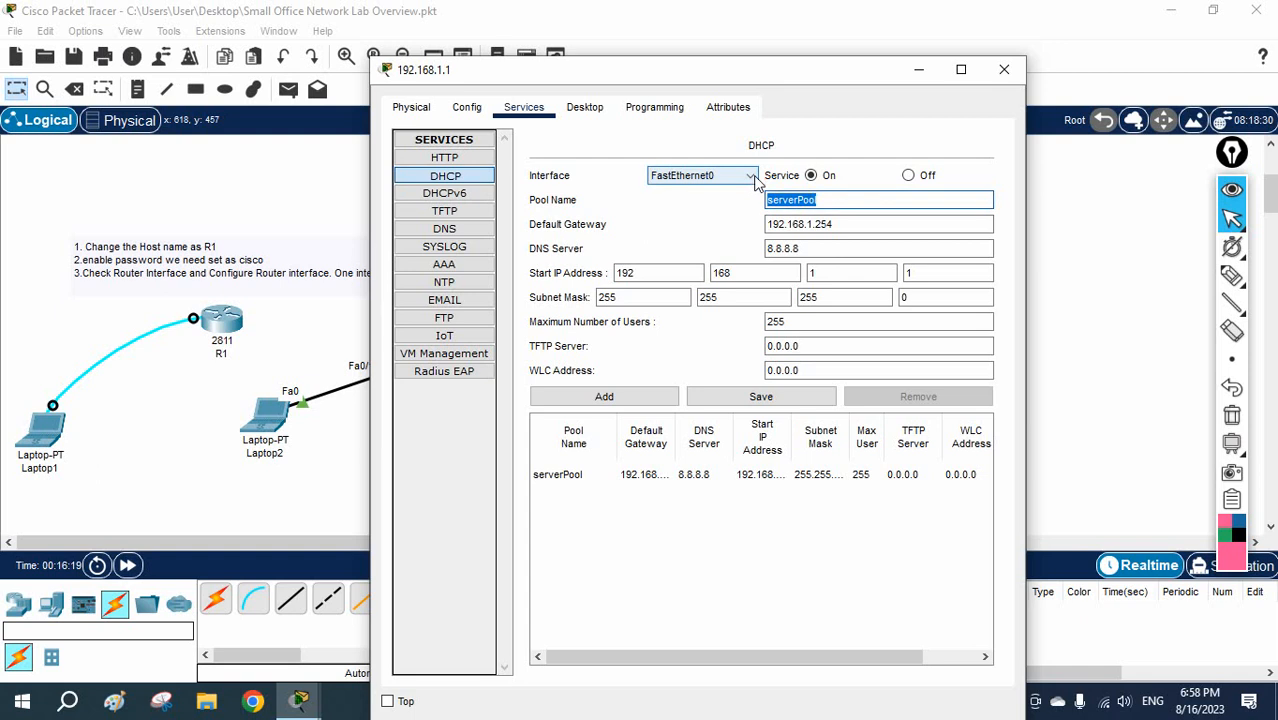
type("v")
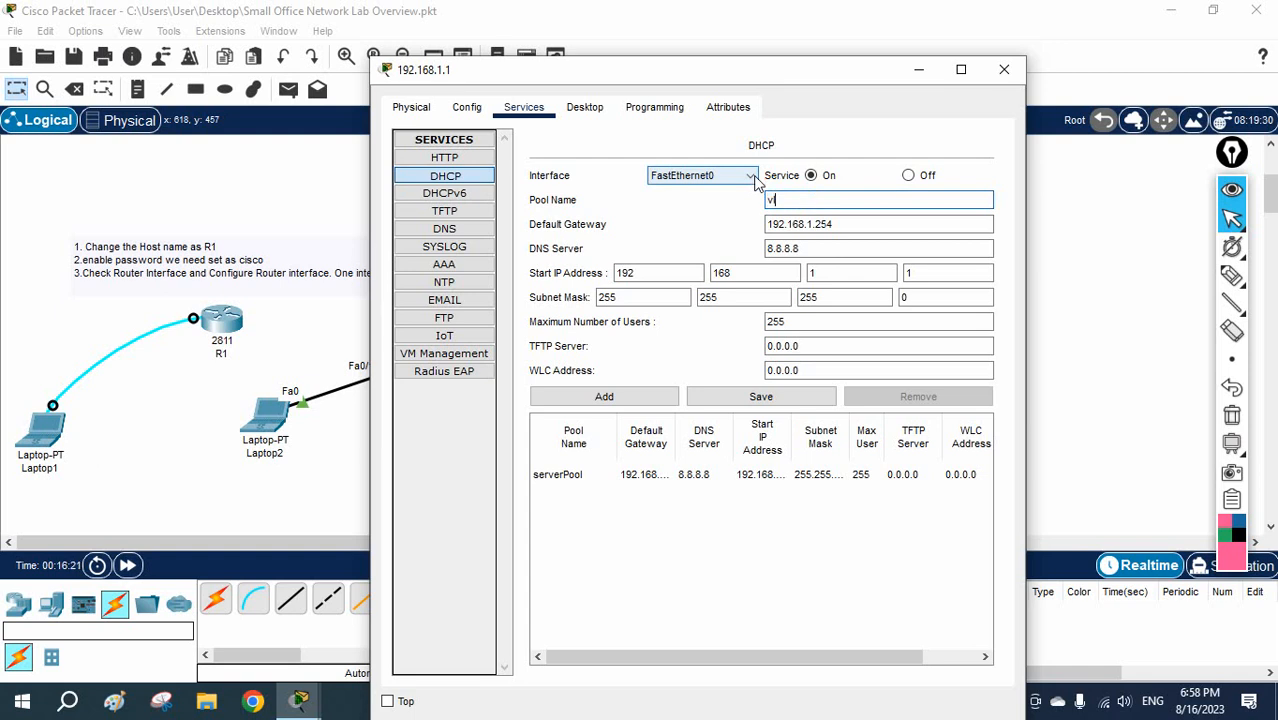
type("lan 10")
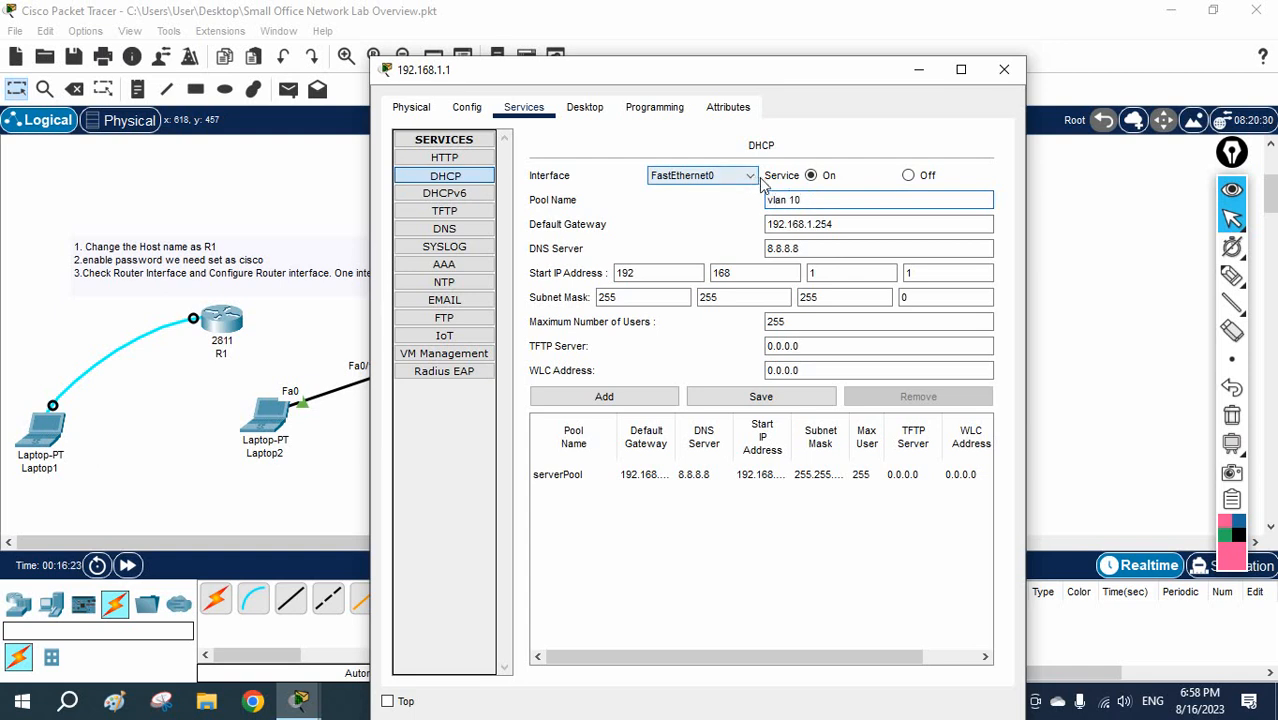
left_click(878, 224)
type("0")
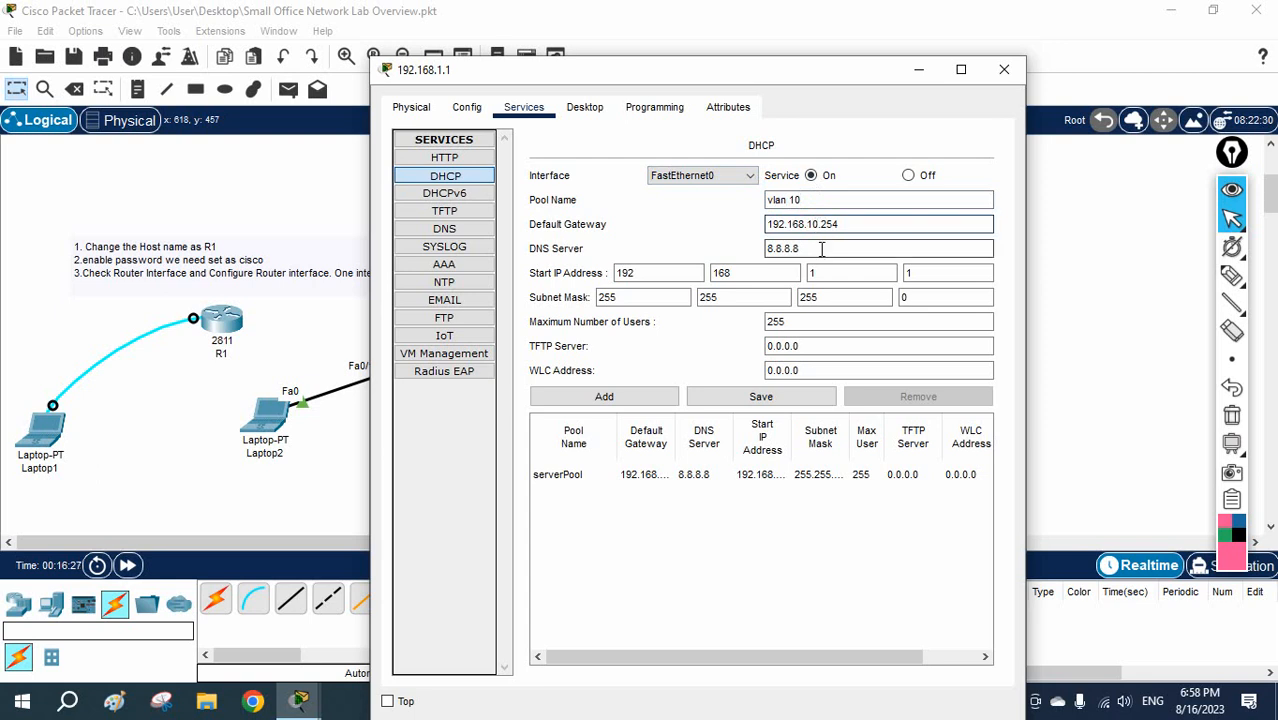
type("10")
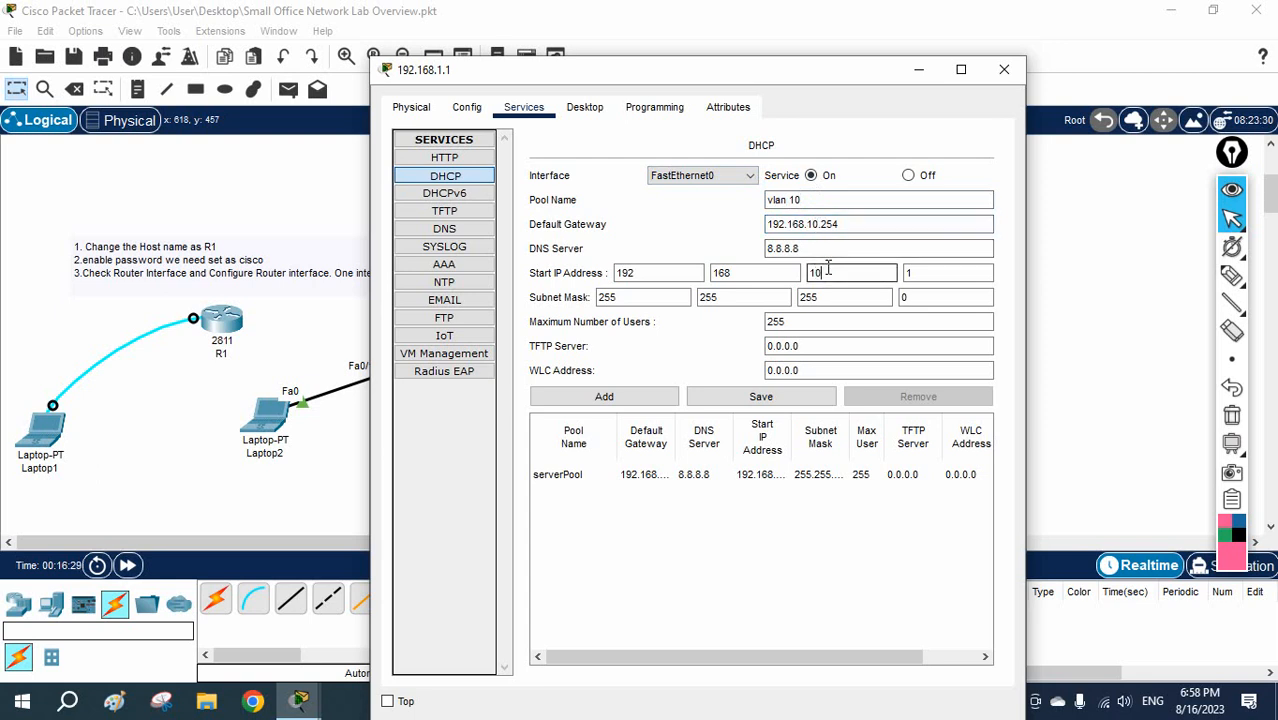
left_click(604, 396)
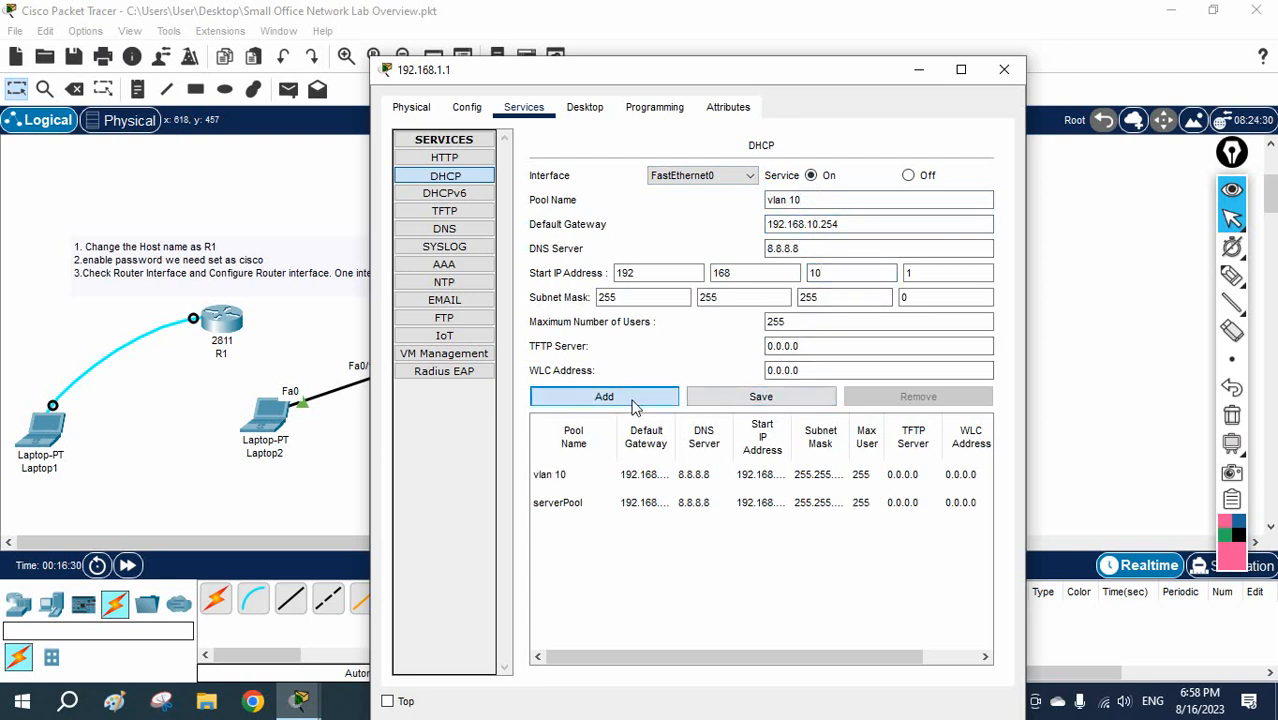
left_click(572, 474)
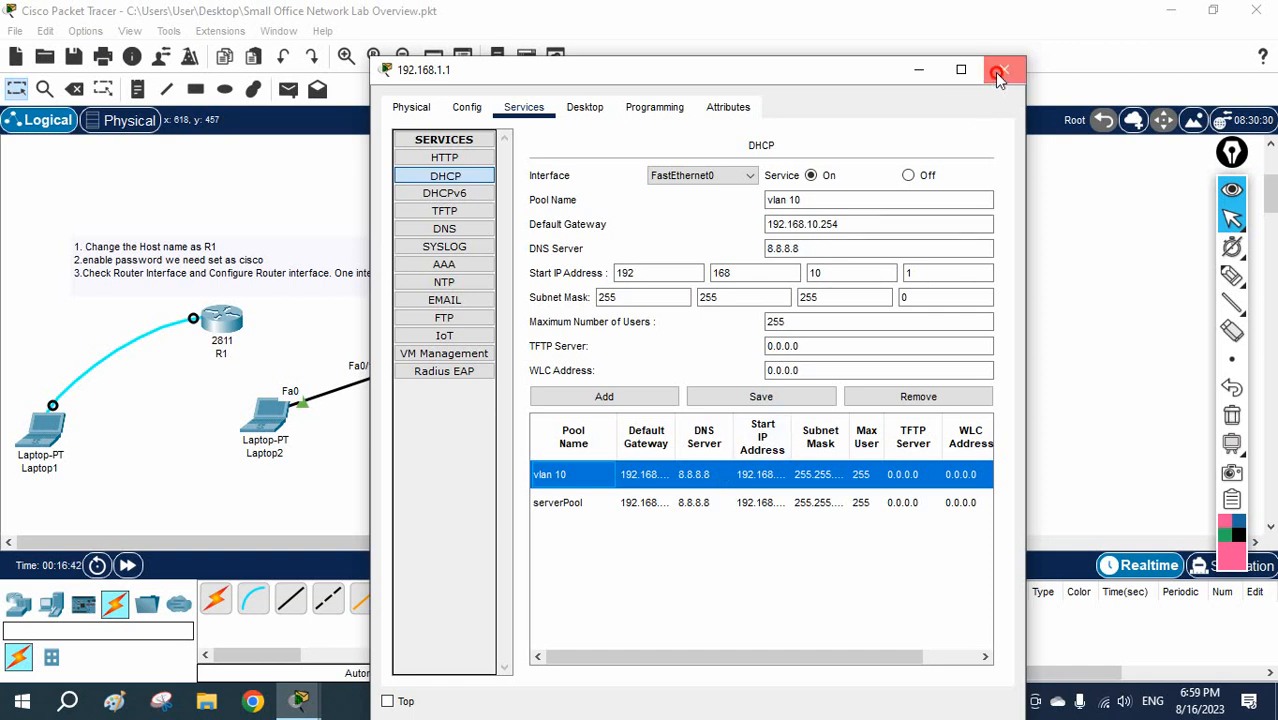
Close the server's configuration window, returning to the topology.
left_click(1004, 70)
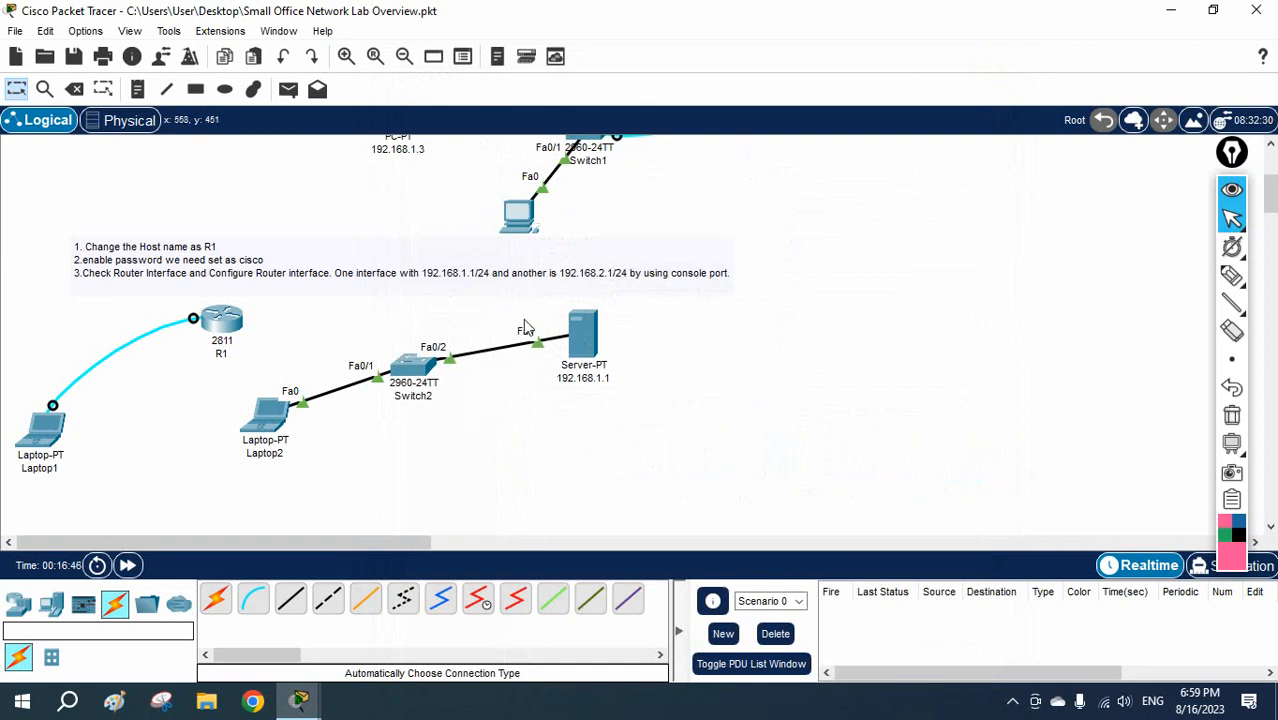
mouse_move(500, 324)
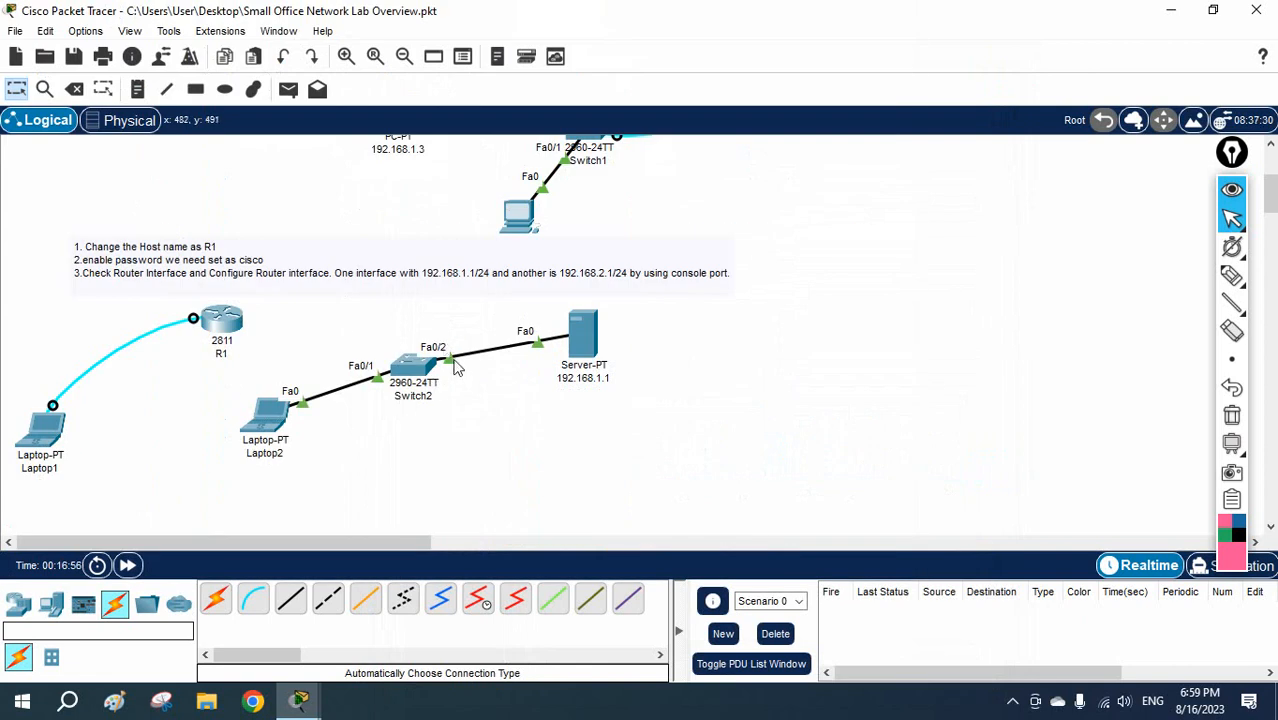
mouse_move(370, 388)
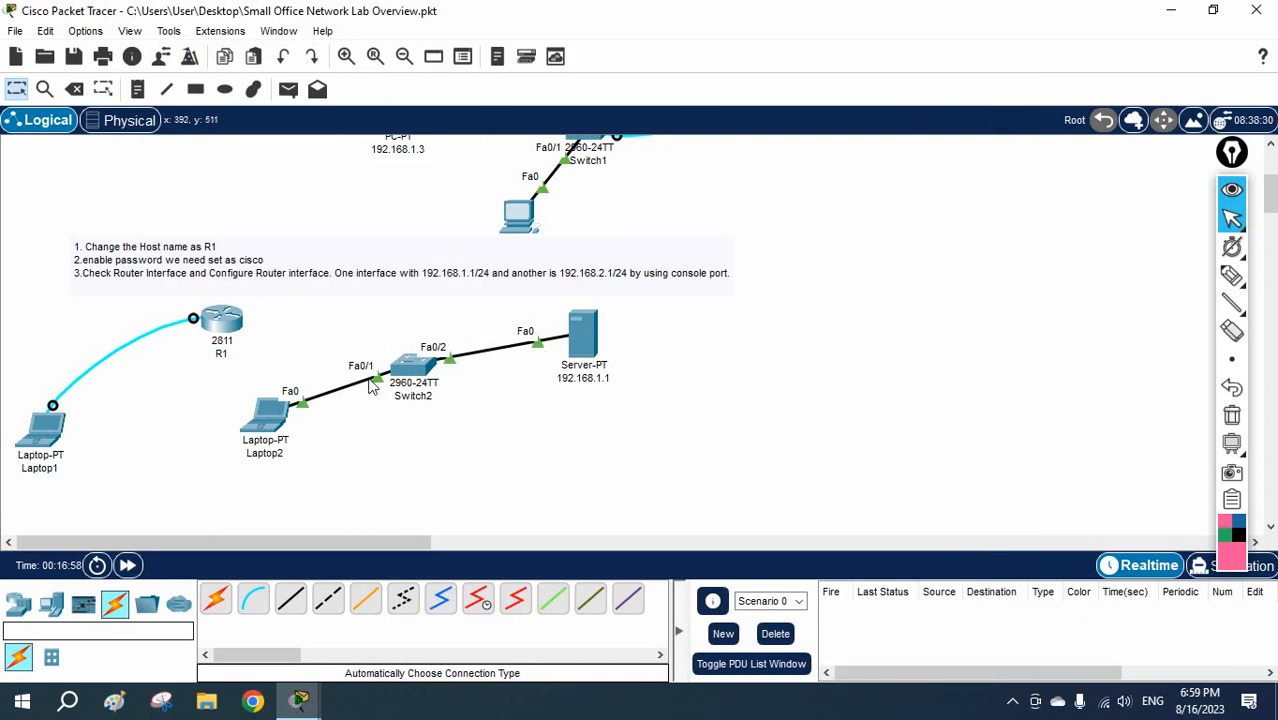
mouse_move(558, 356)
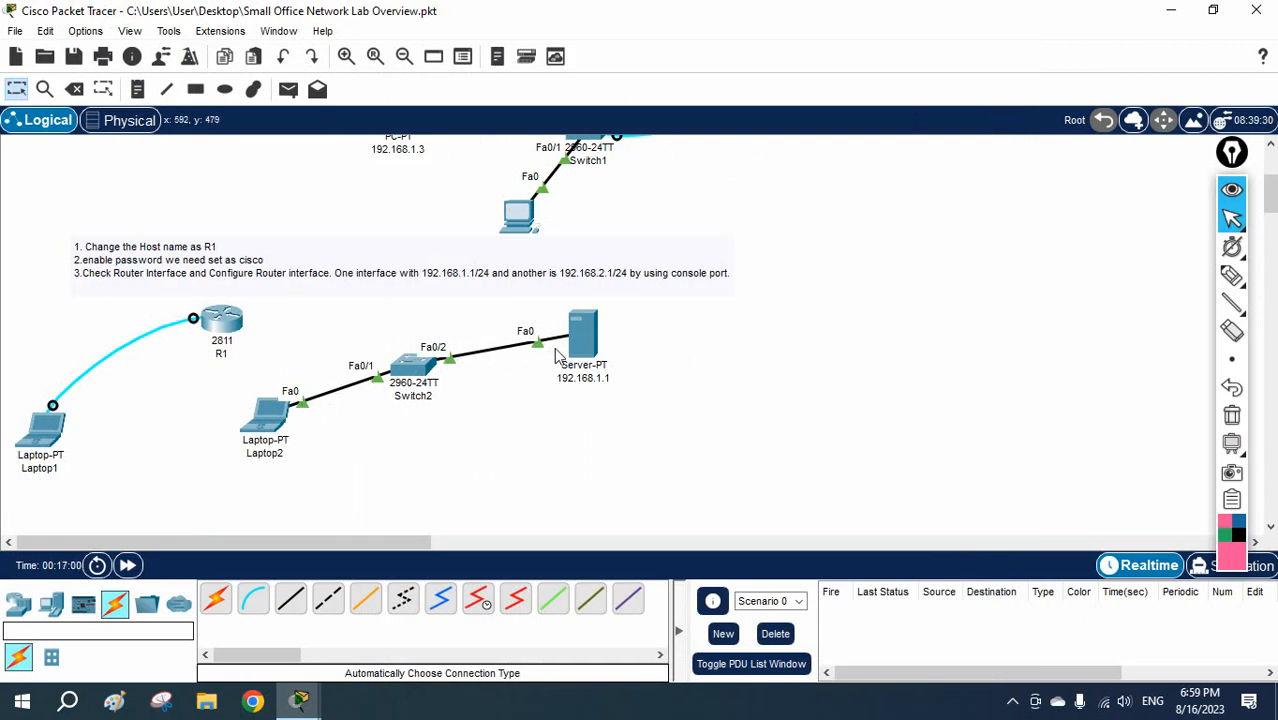
mouse_move(452, 368)
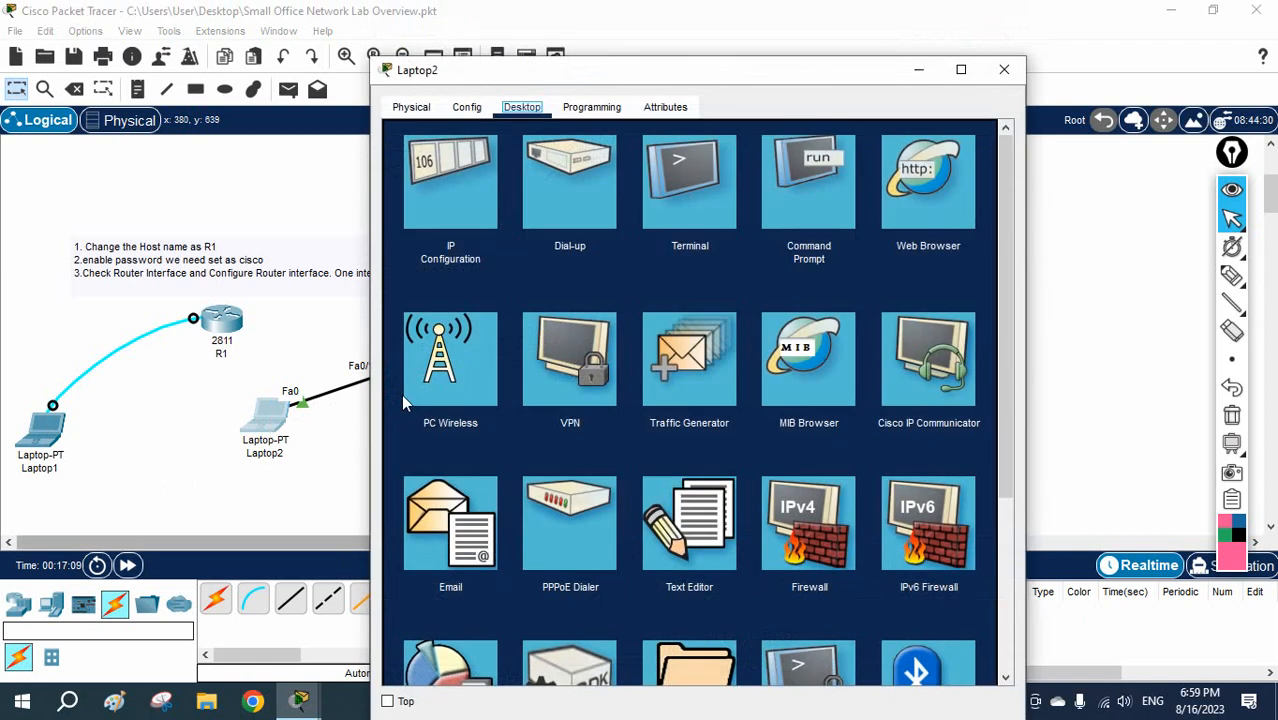
Toggle Laptop2 to DHCP until it gets 192.168.1.2 with gateway 192.168.1.254, then close its window.
left_click(450, 180)
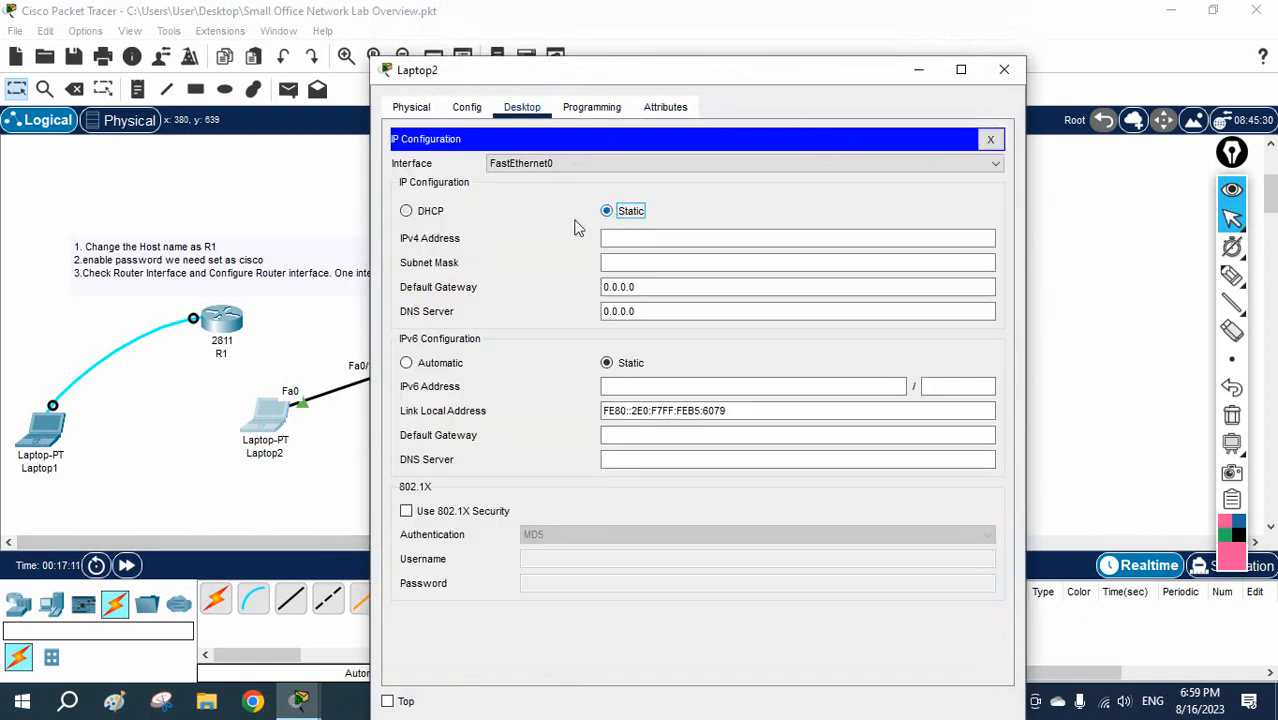
left_click(406, 210)
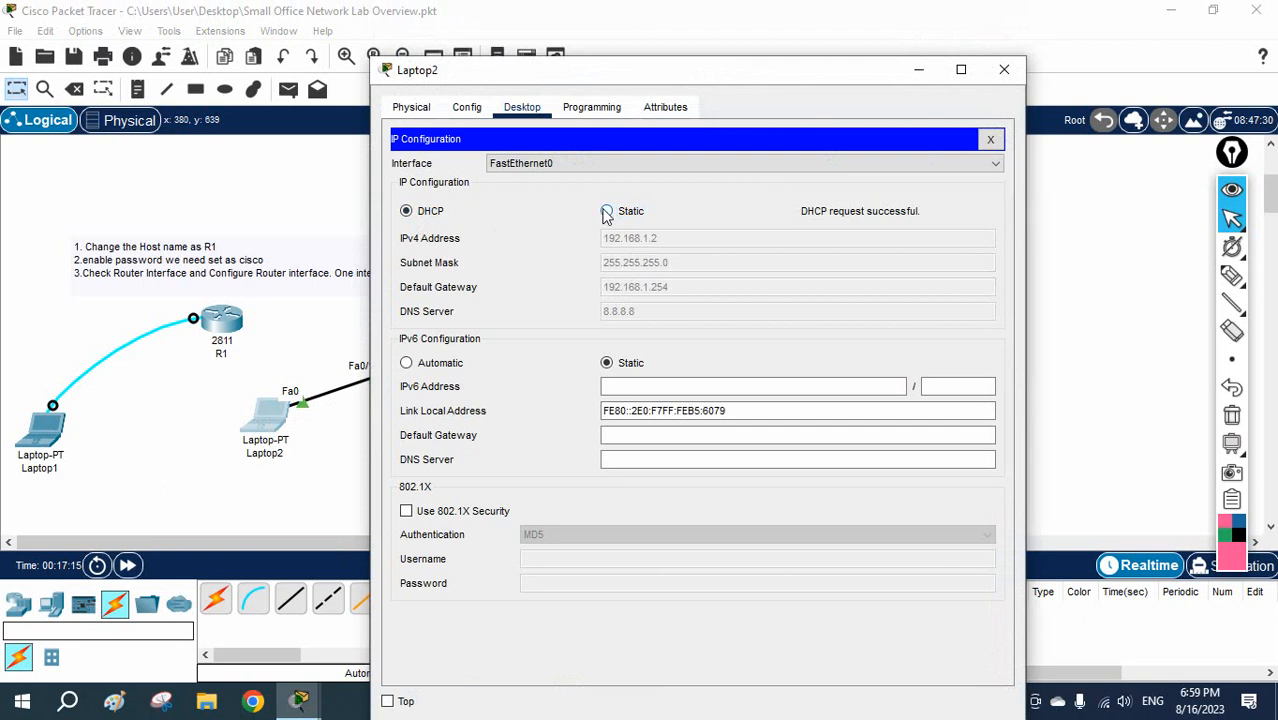
left_click(406, 210)
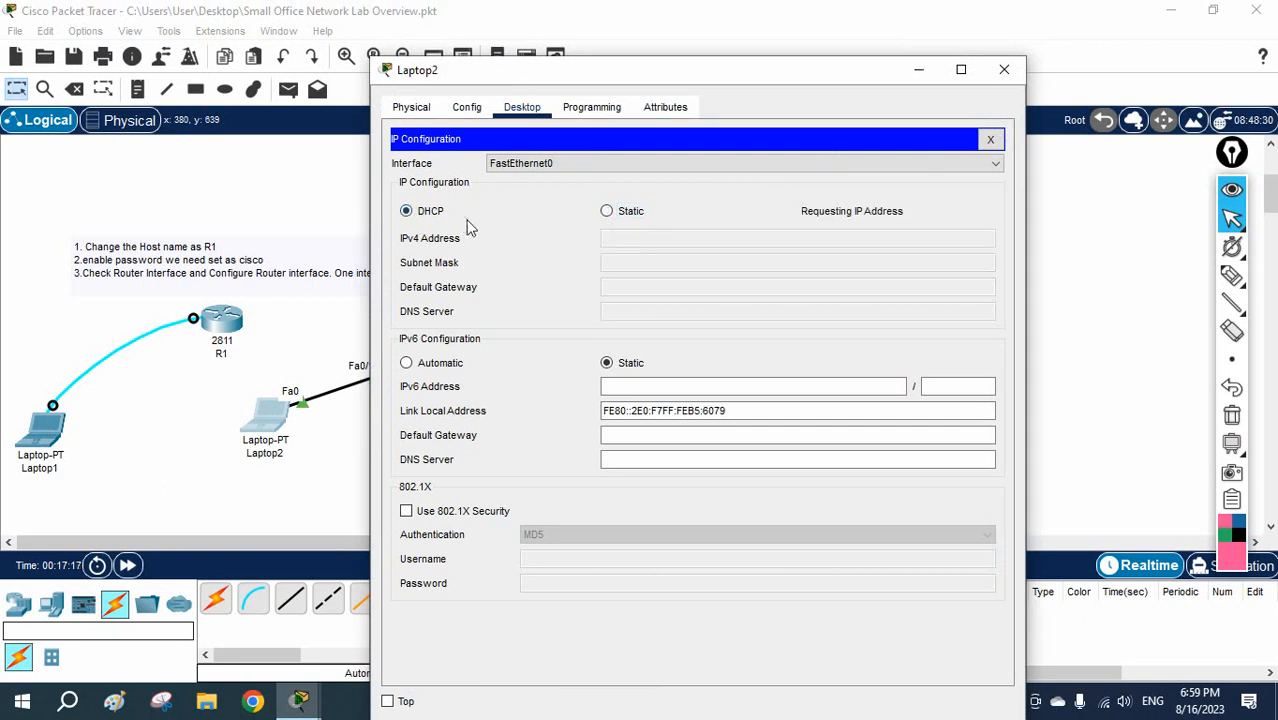
left_click(606, 212)
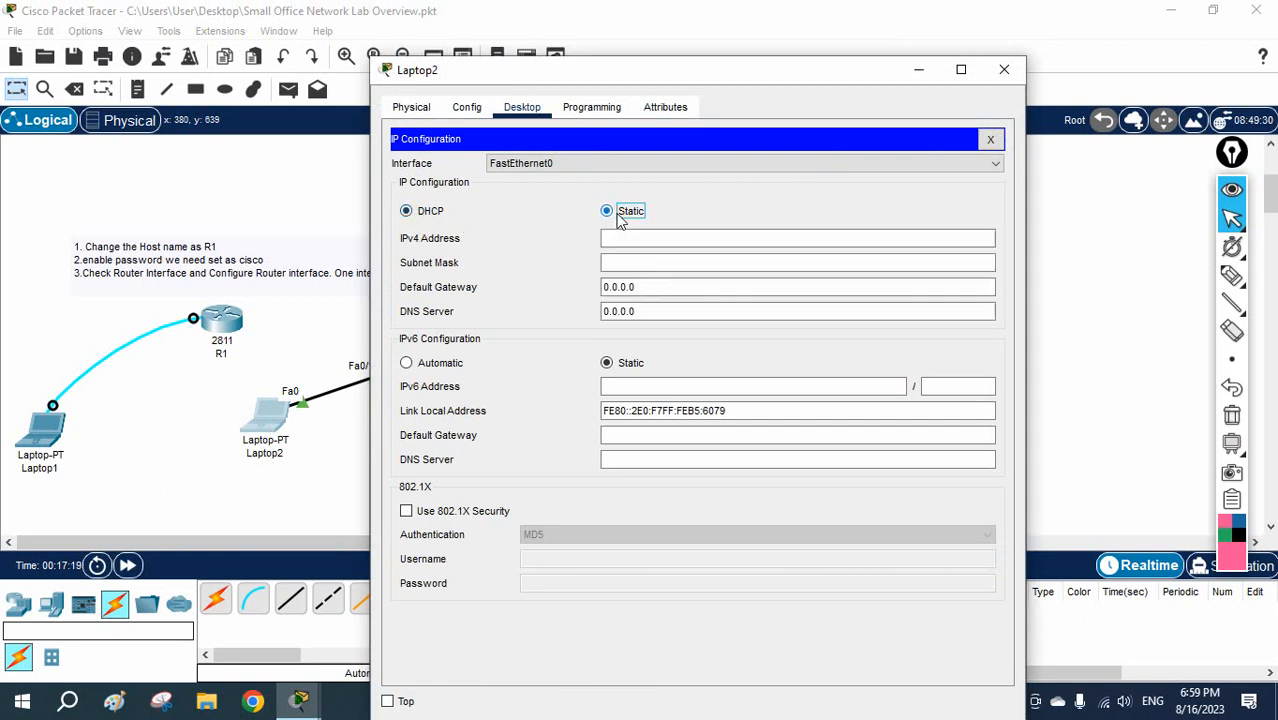
left_click(406, 210)
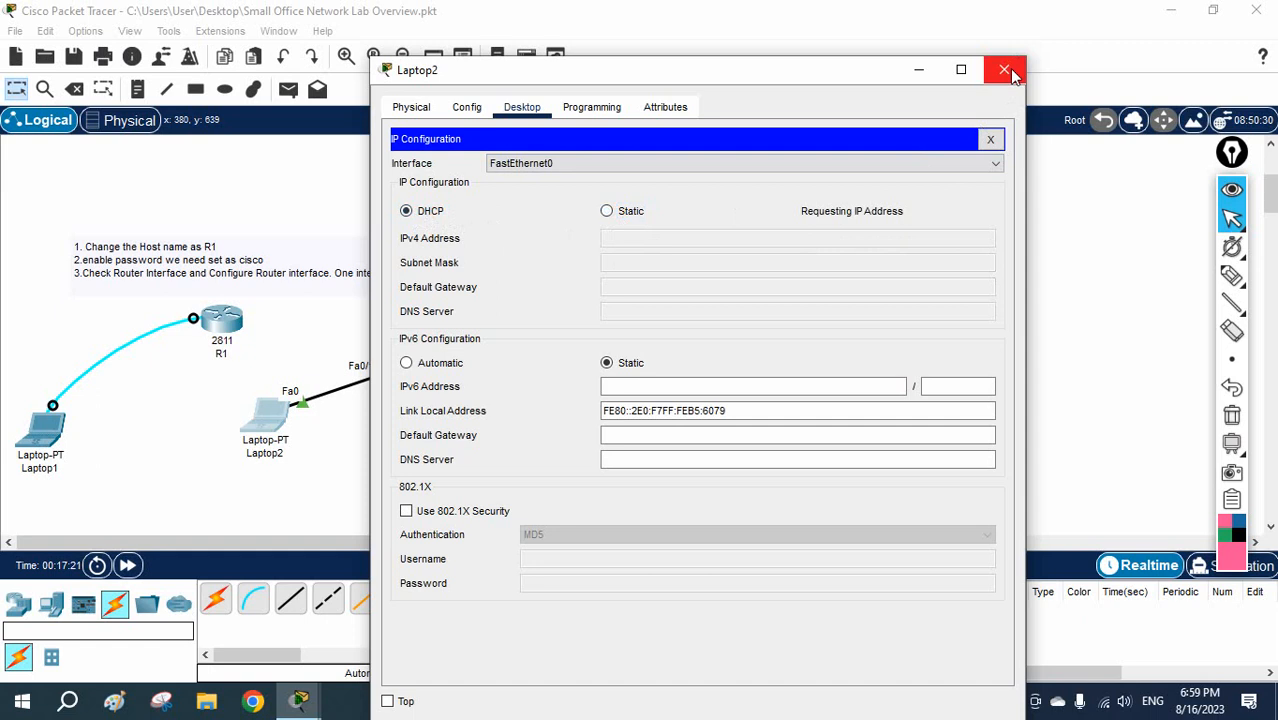
left_click(1004, 70)
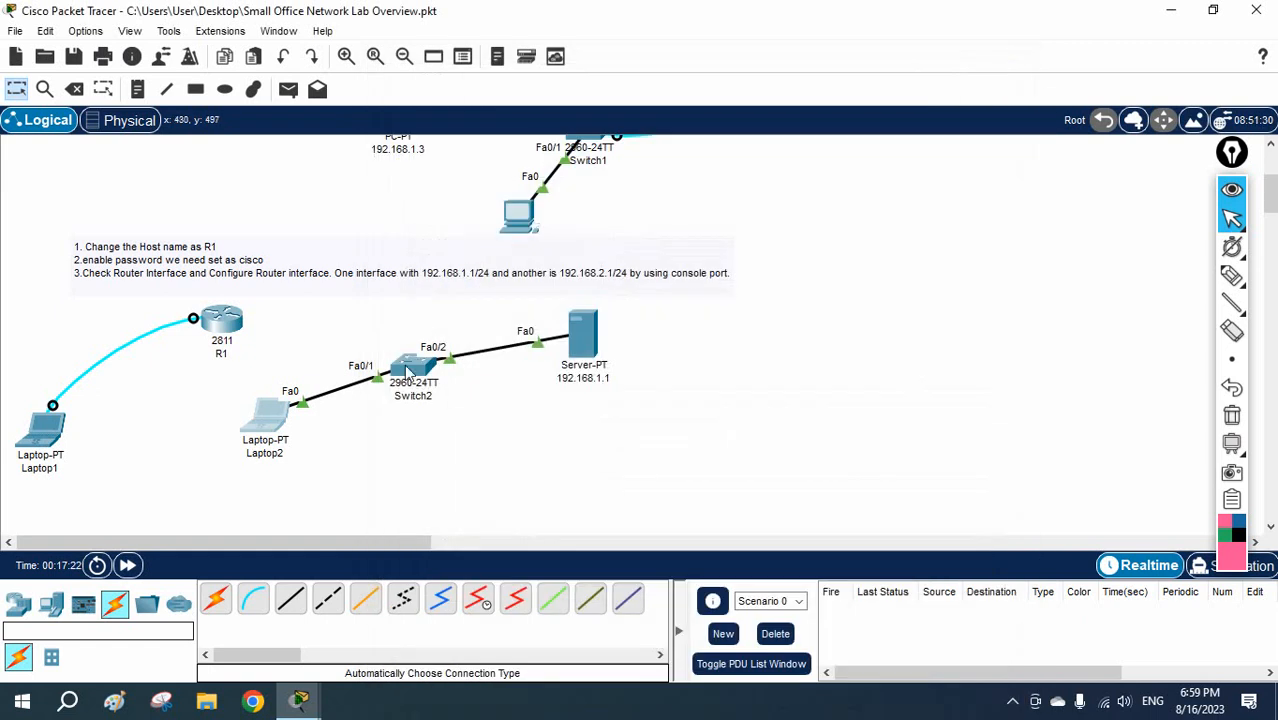
mouse_move(500, 322)
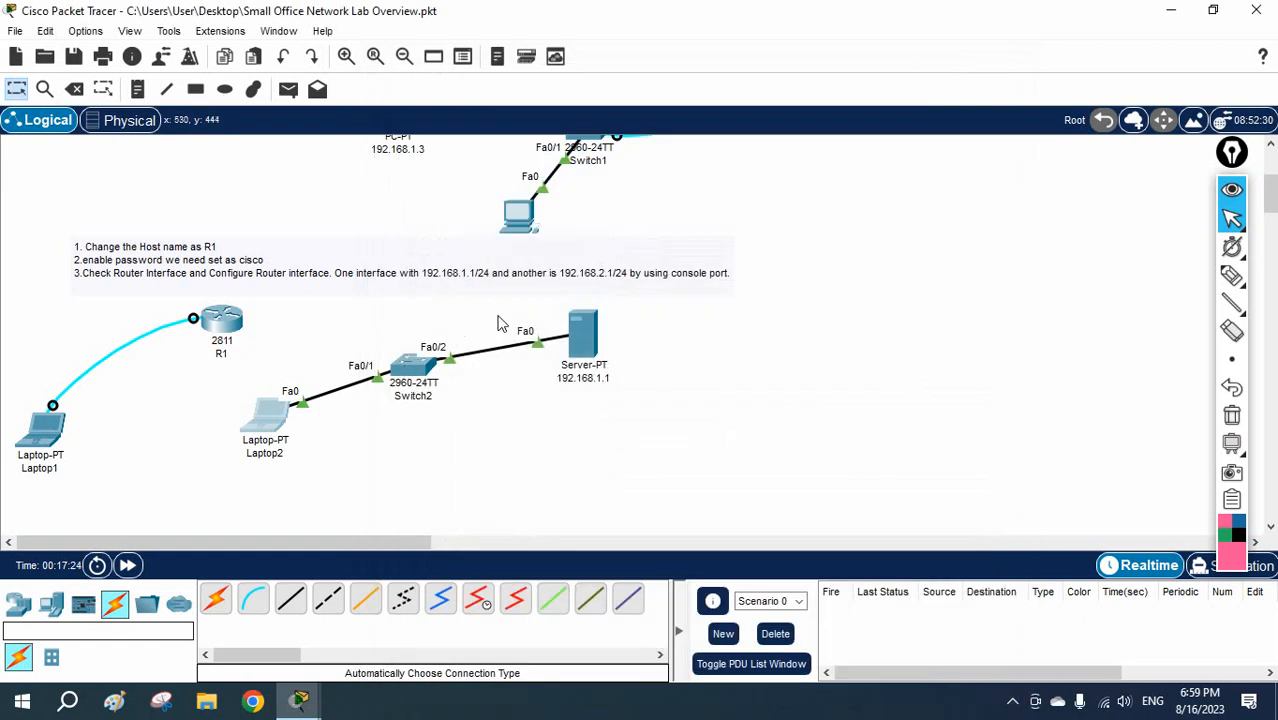
mouse_move(438, 372)
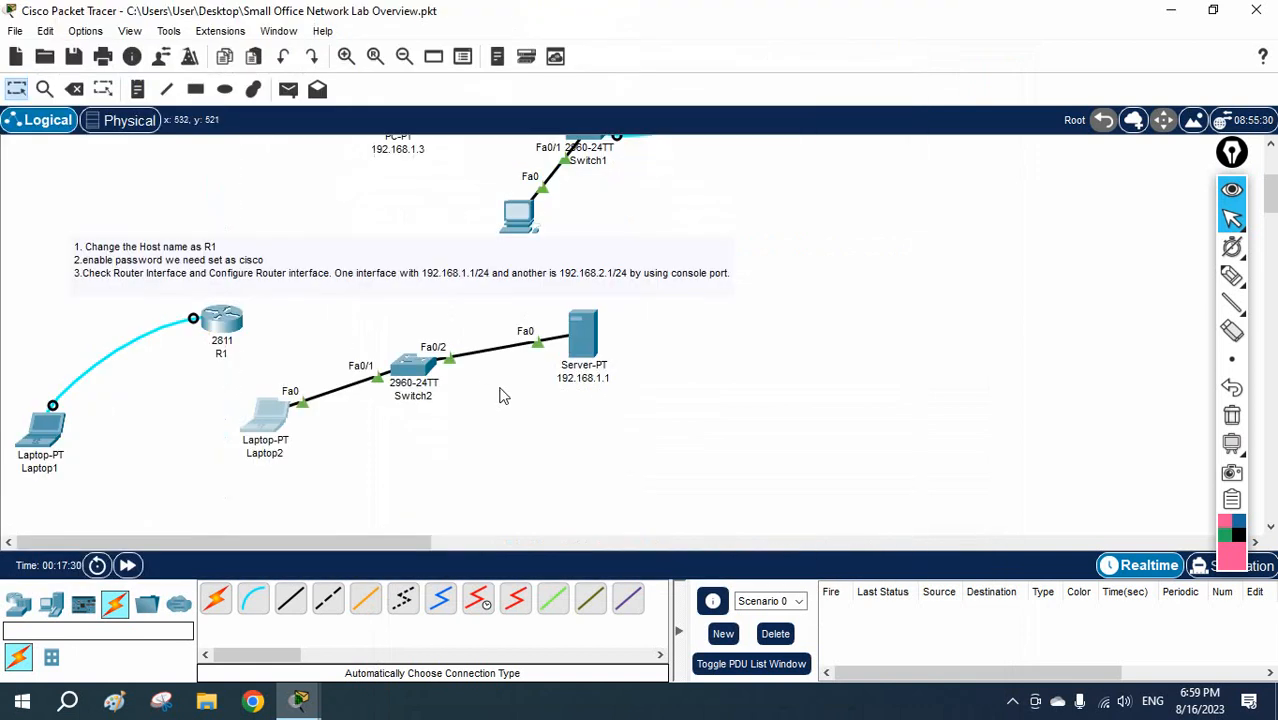
mouse_move(390, 376)
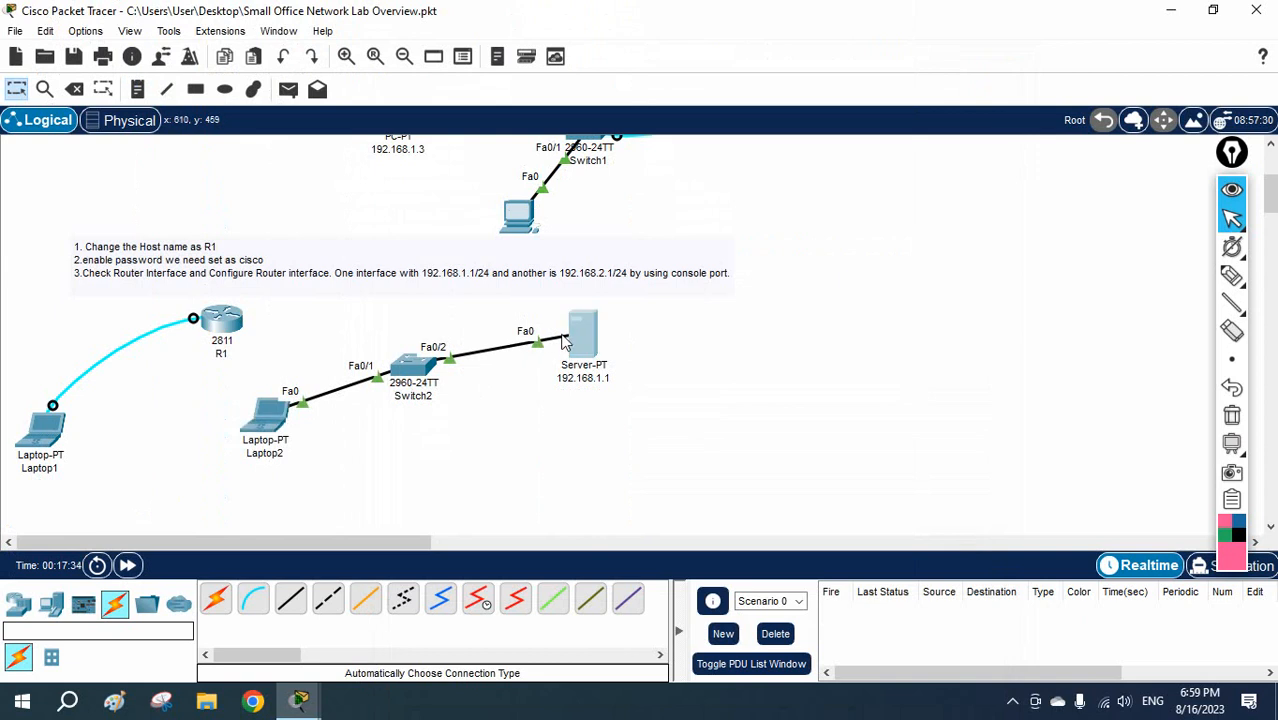
Bring up Server-PT 192.168.1.1's window showing its desktop applications.
double_click(584, 336)
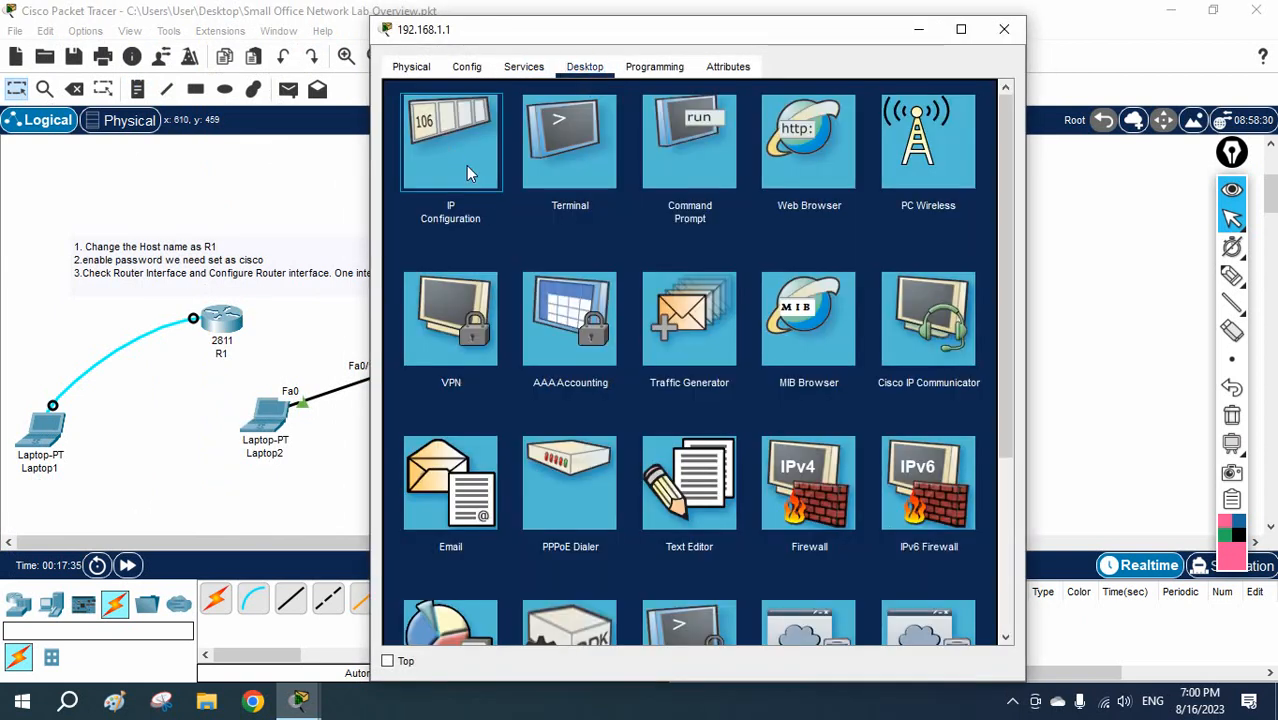